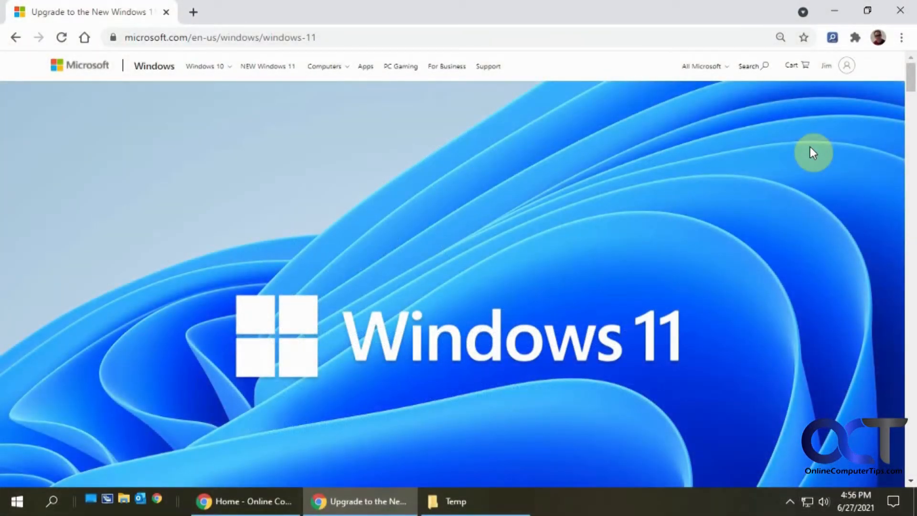
mouse_move(512, 212)
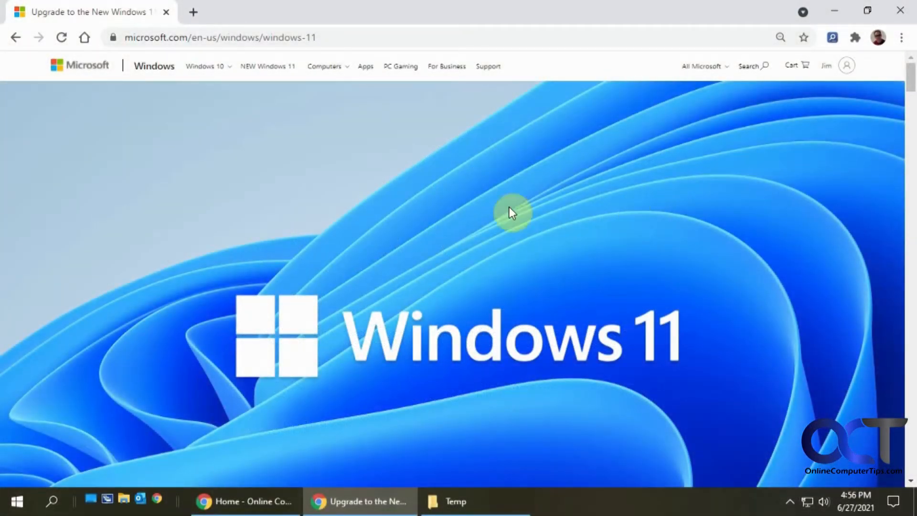
mouse_move(616, 239)
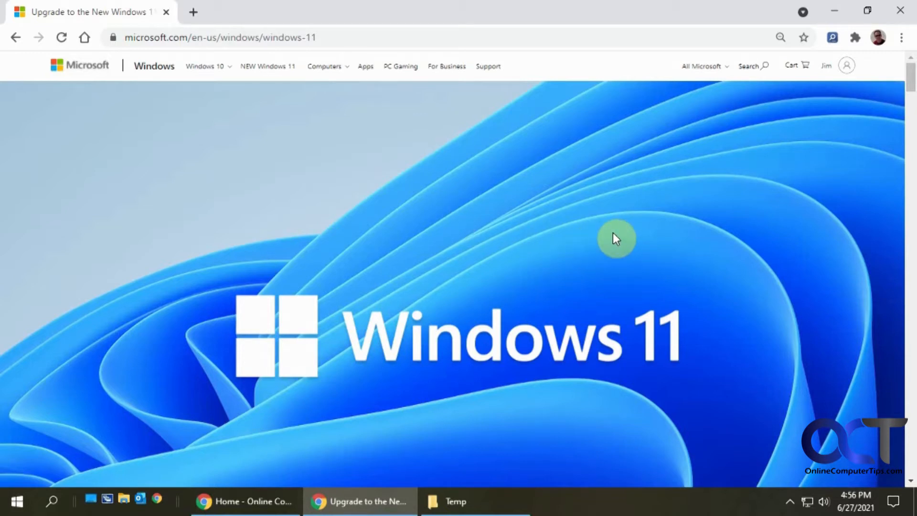
mouse_move(434, 224)
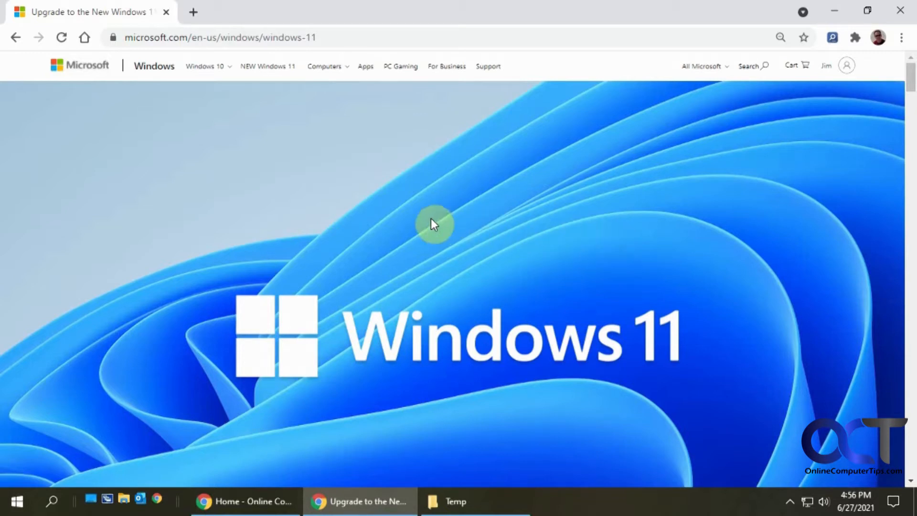
mouse_move(363, 208)
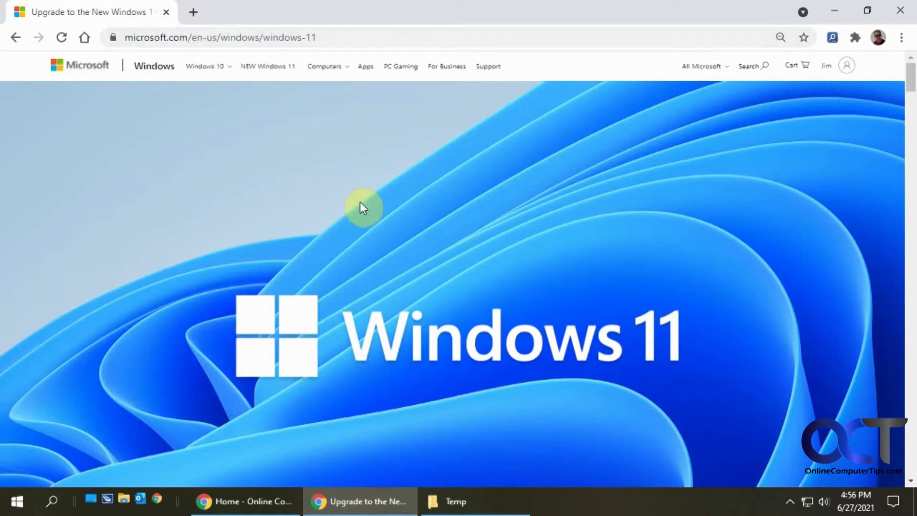
Scroll past the feature images to the Get ready section and minimum system requirements
scroll("down", 3)
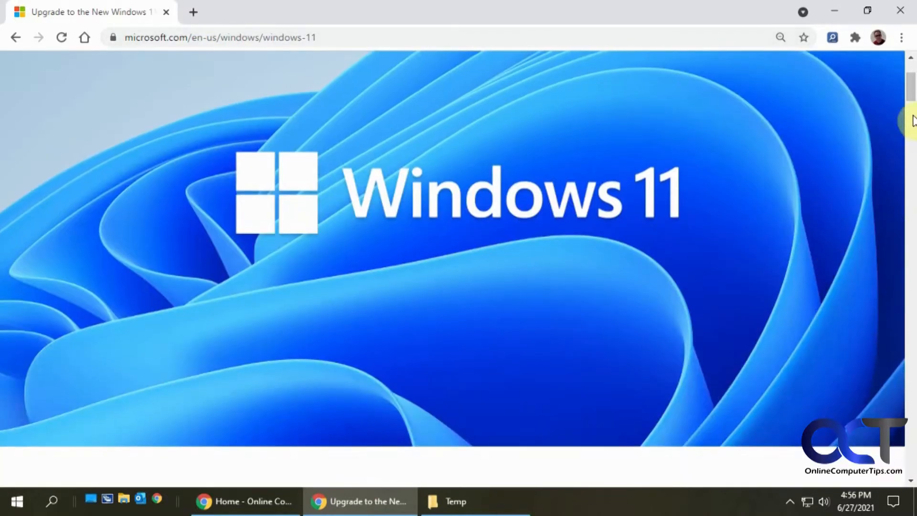
scroll("down", 3)
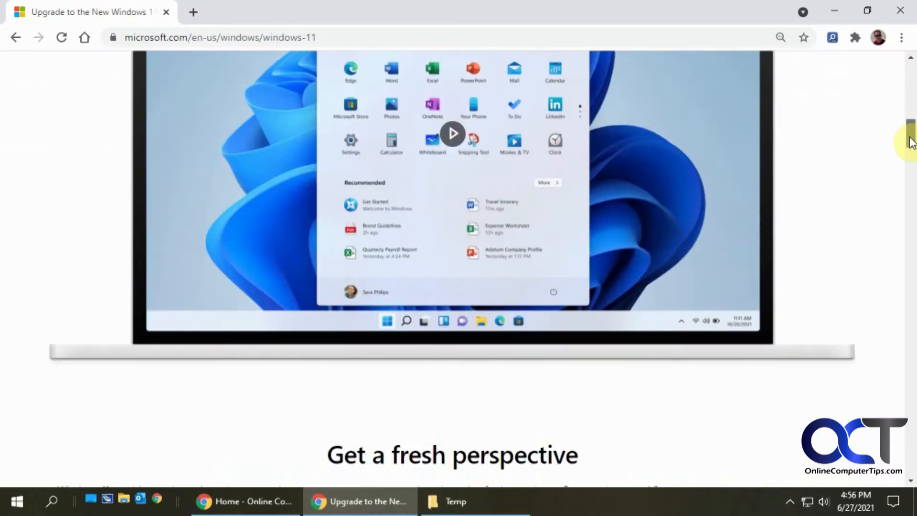
scroll("down", 3)
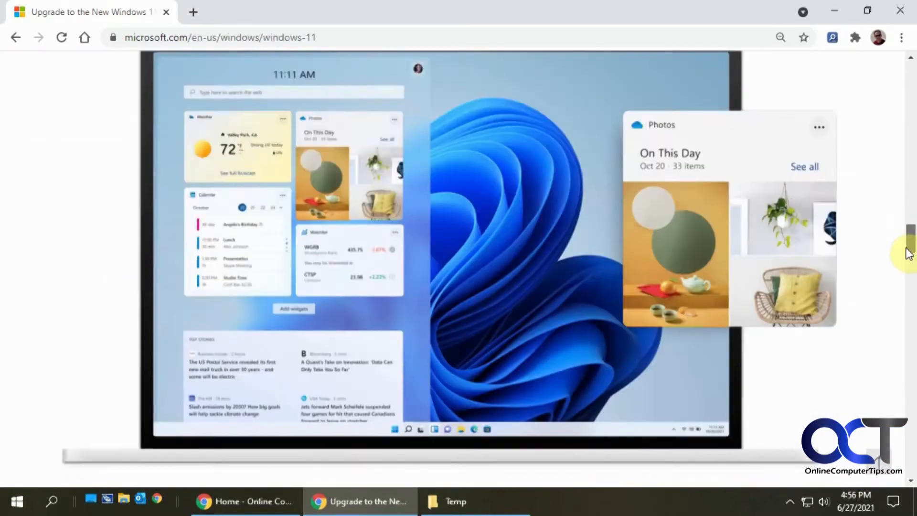
scroll("down", 3)
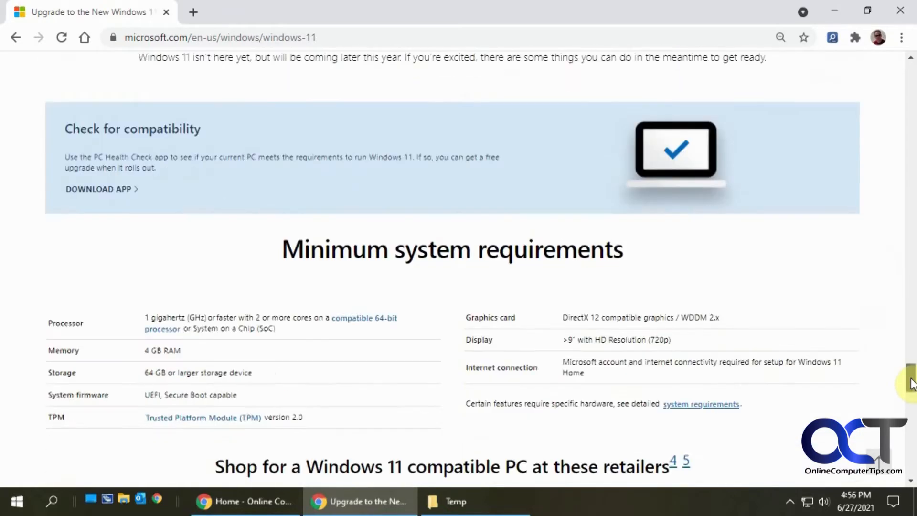
scroll("up", 3)
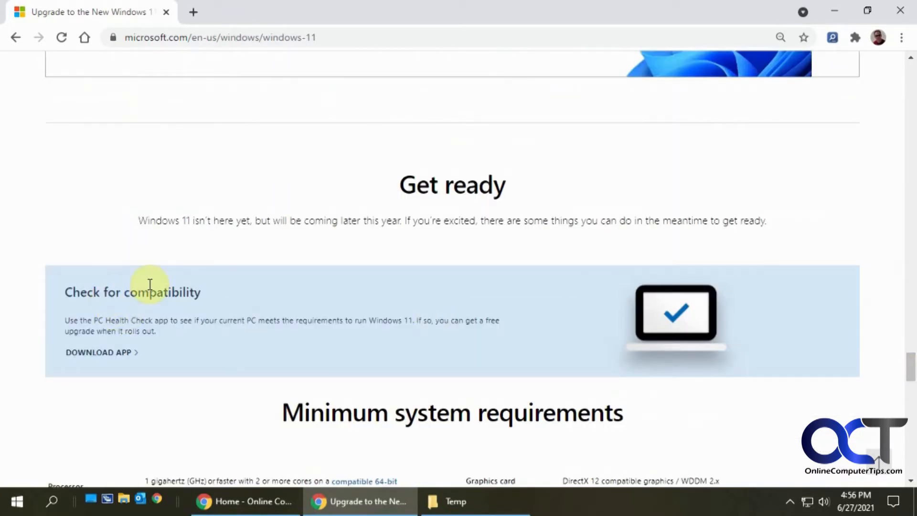
mouse_move(135, 324)
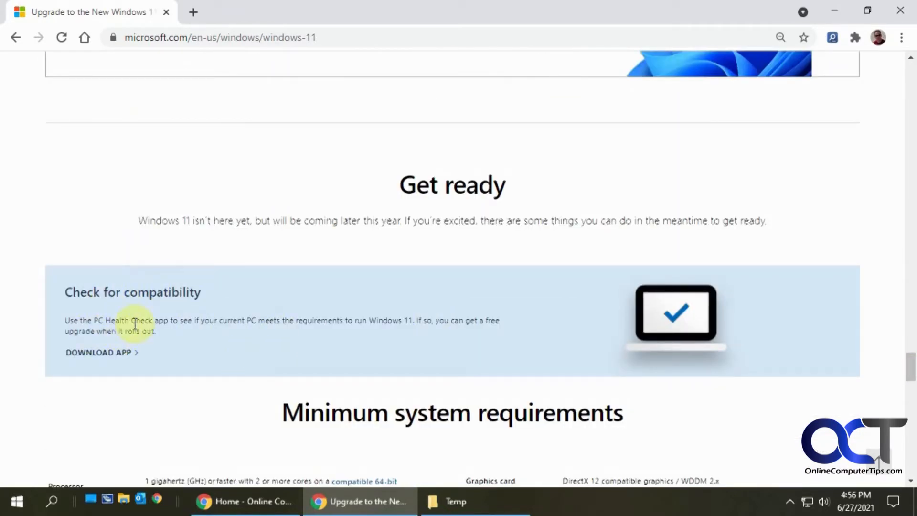
mouse_move(99, 352)
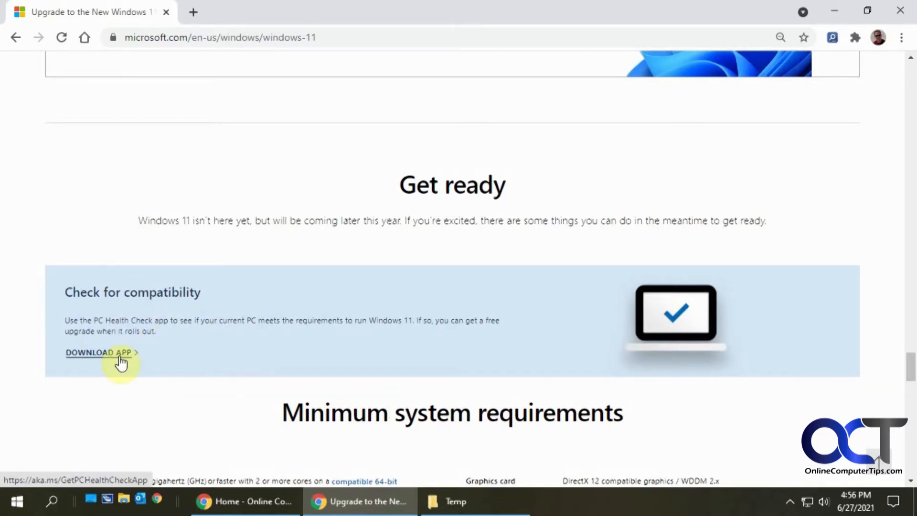
Save WindowsPCHealthCheckSetup.msi into the Temp folder on D: and show it in its folder
left_click(98, 352)
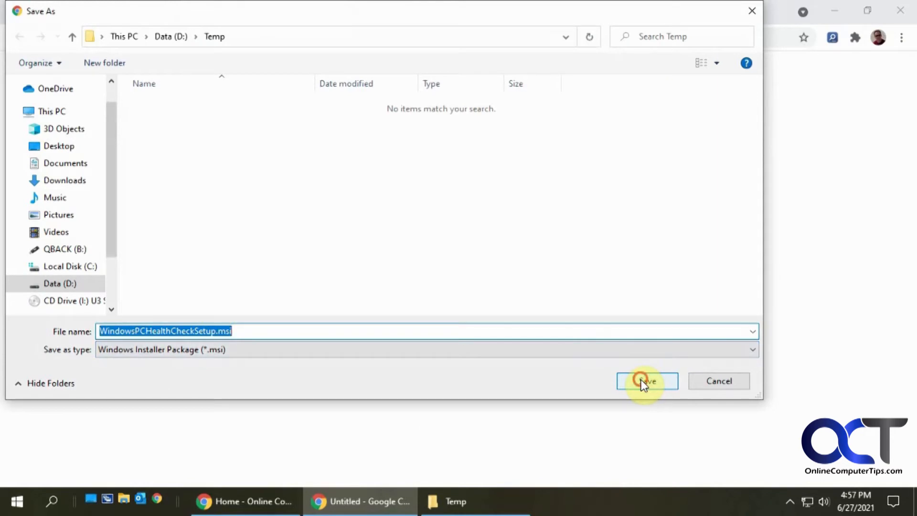
left_click(646, 380)
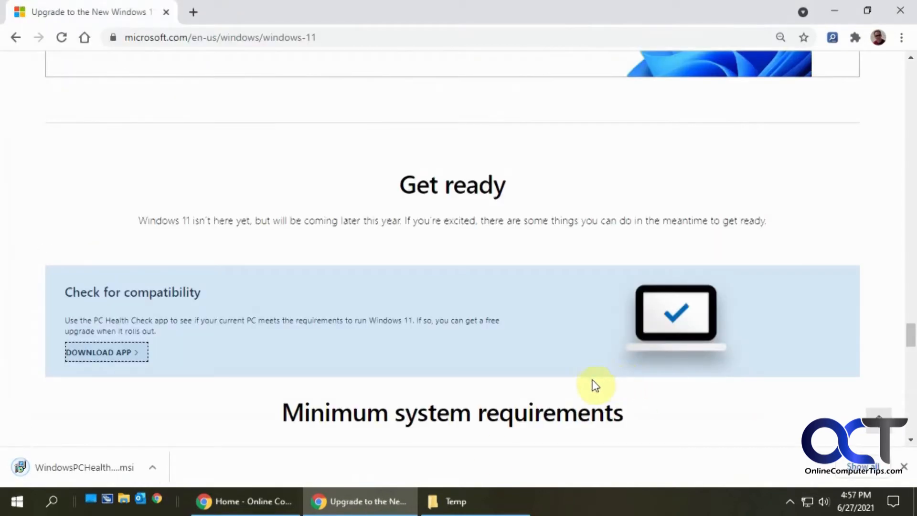
left_click(475, 501)
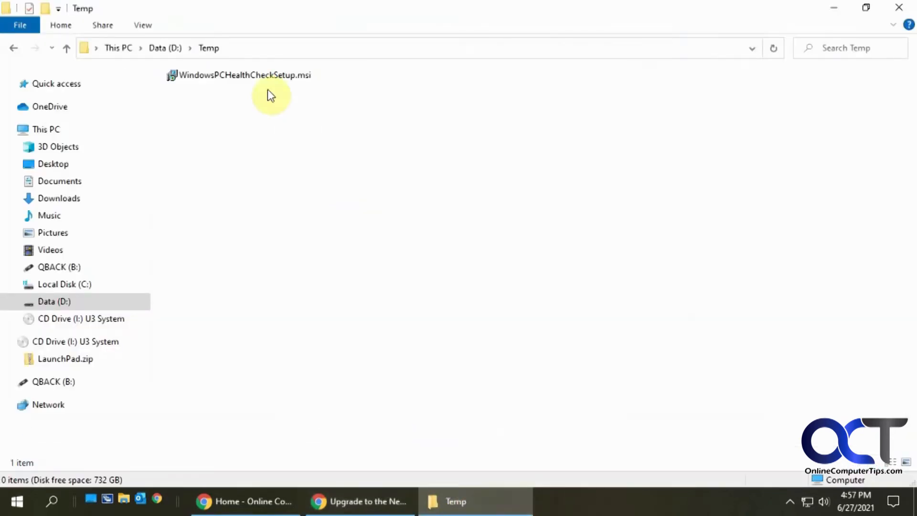
Run WindowsPCHealthCheckSetup.msi, accept the licence terms, install and finish the setup wizard
double_click(239, 75)
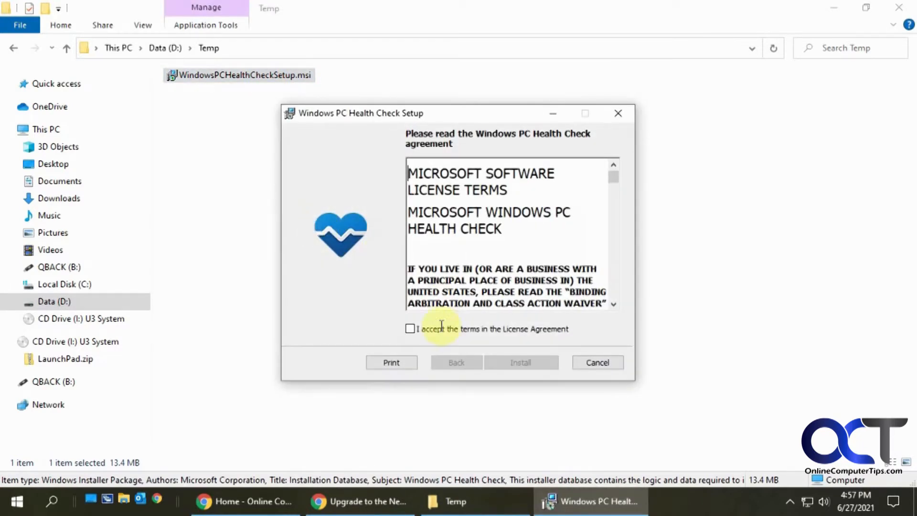
left_click(410, 329)
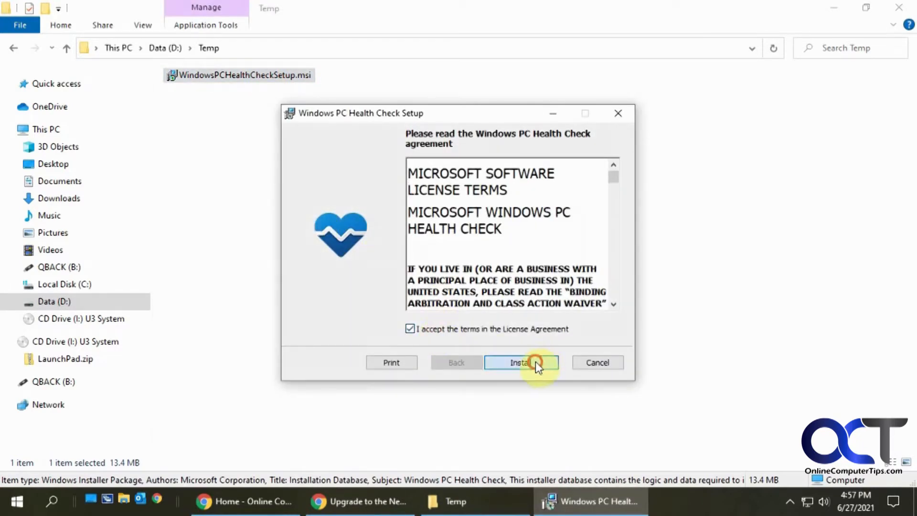
left_click(521, 363)
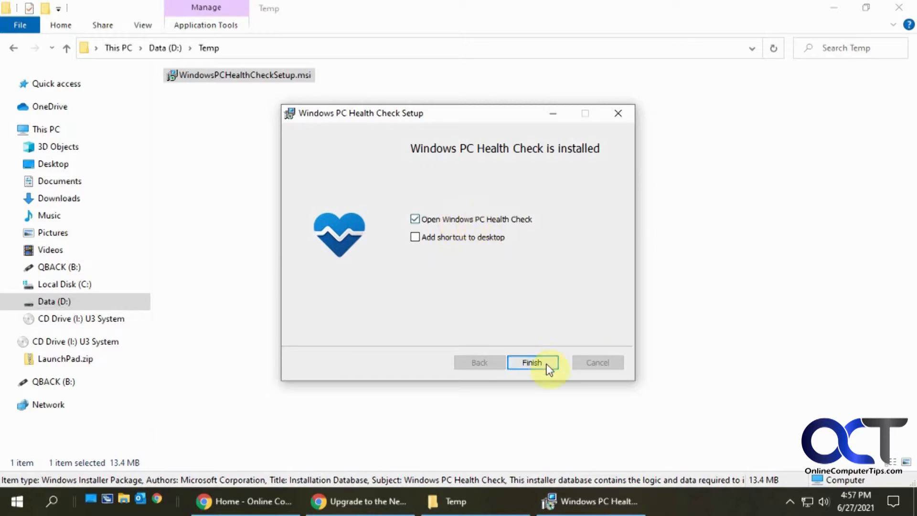
left_click(532, 362)
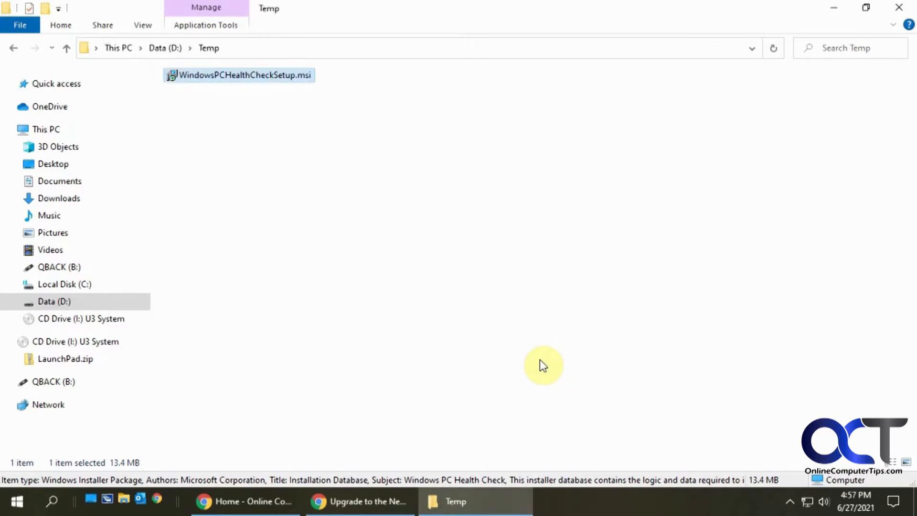
double_click(238, 75)
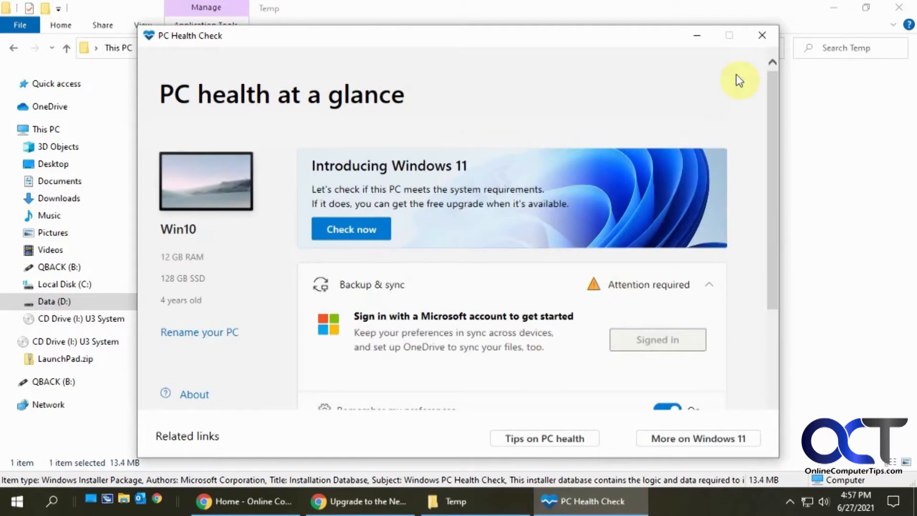
mouse_move(254, 146)
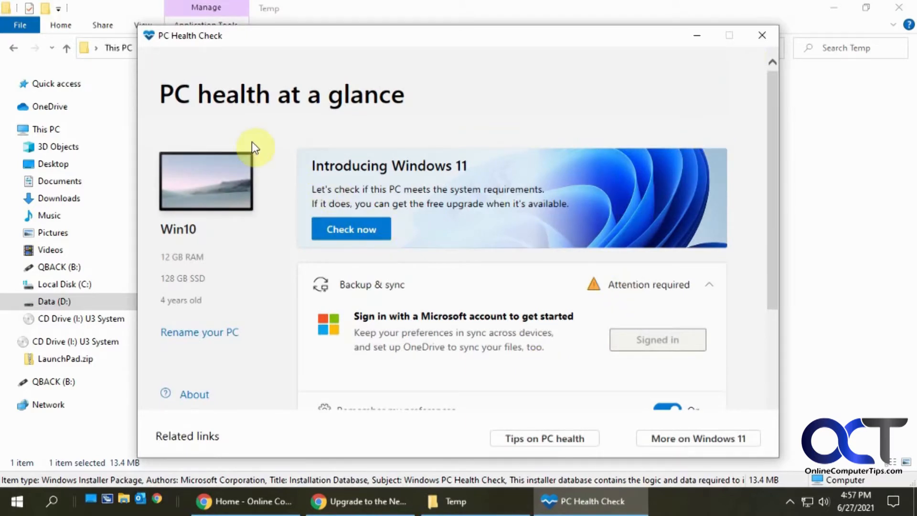
mouse_move(196, 255)
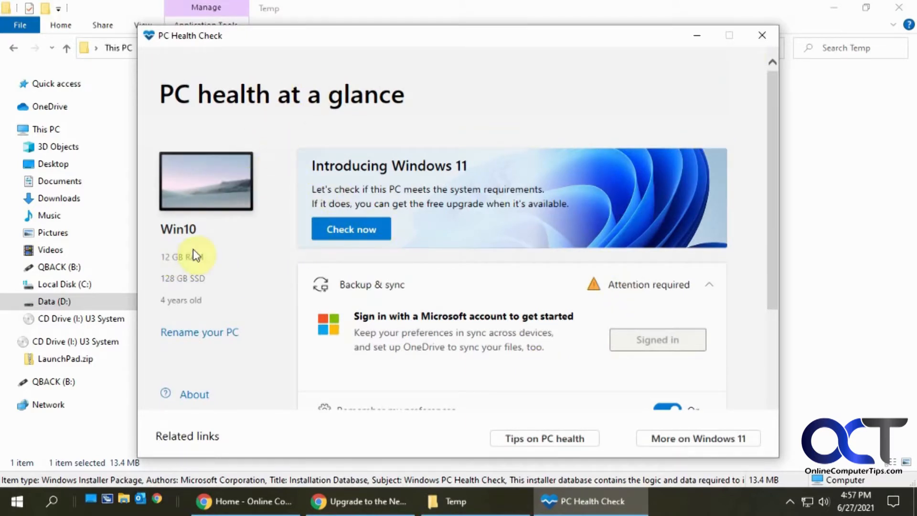
mouse_move(240, 288)
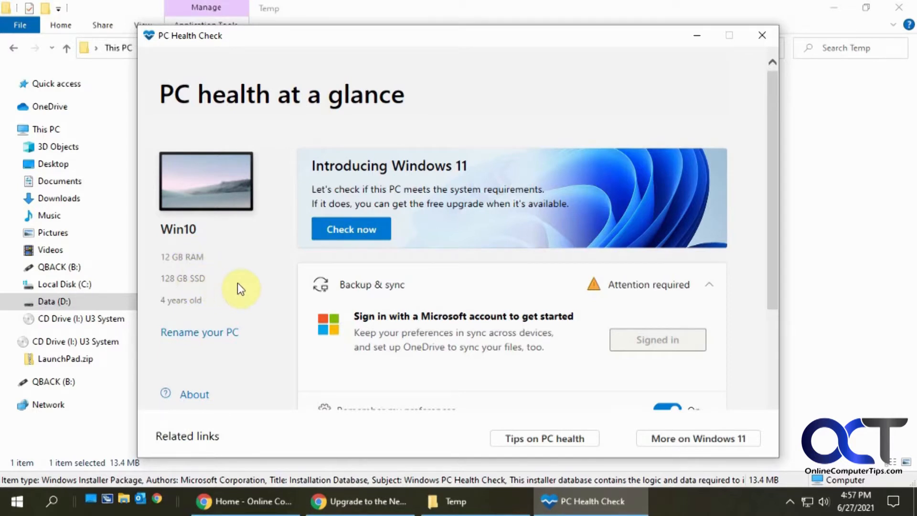
mouse_move(275, 315)
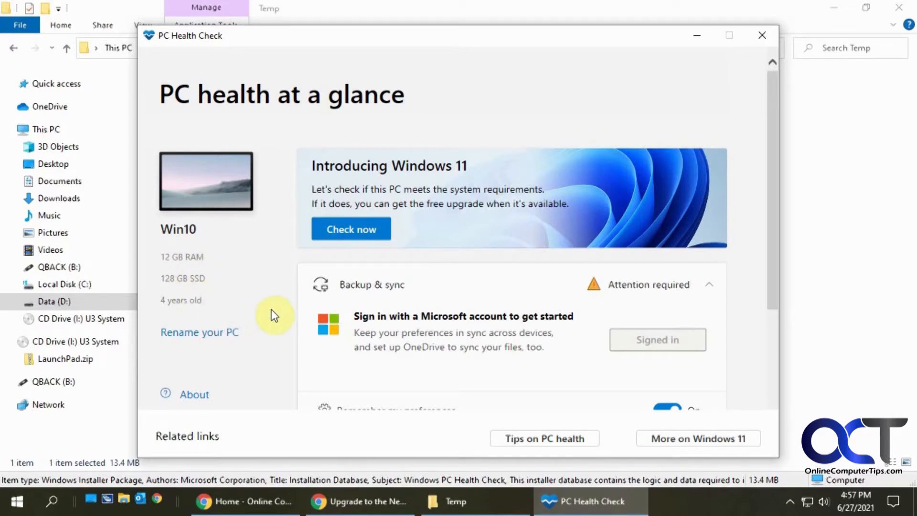
mouse_move(492, 413)
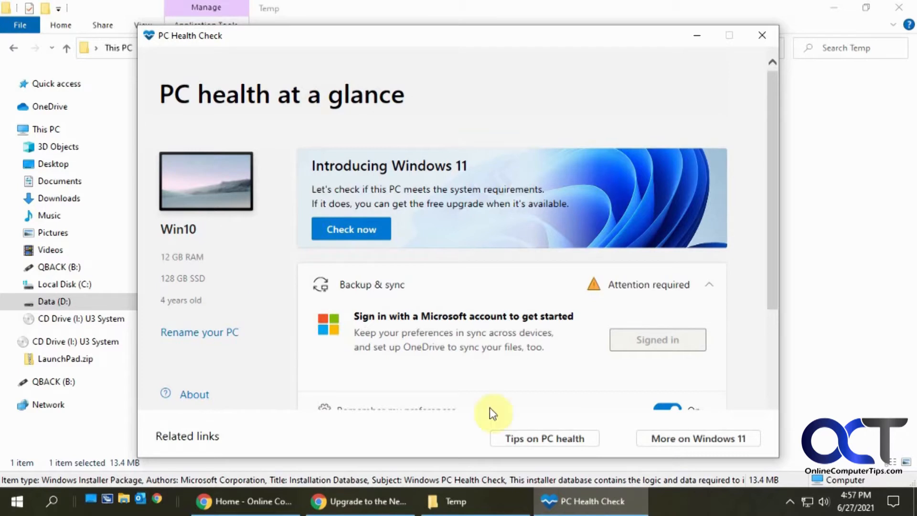
mouse_move(584, 438)
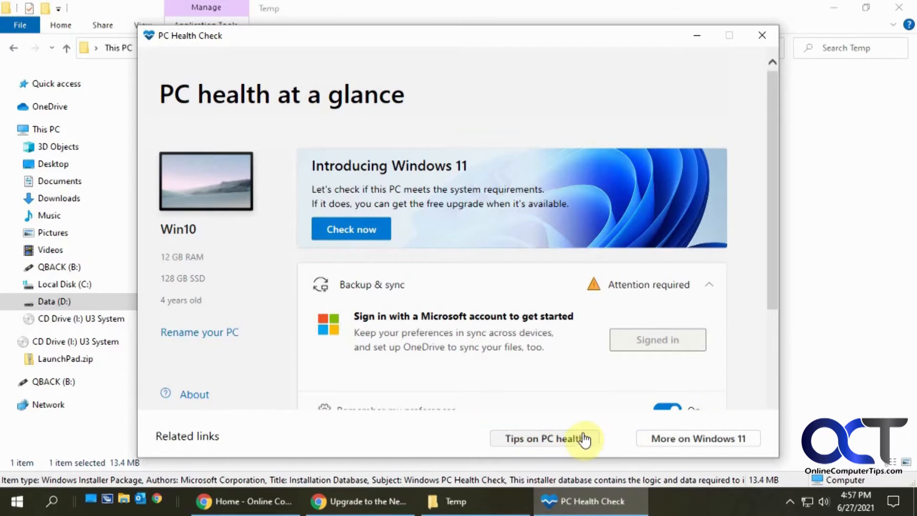
mouse_move(775, 305)
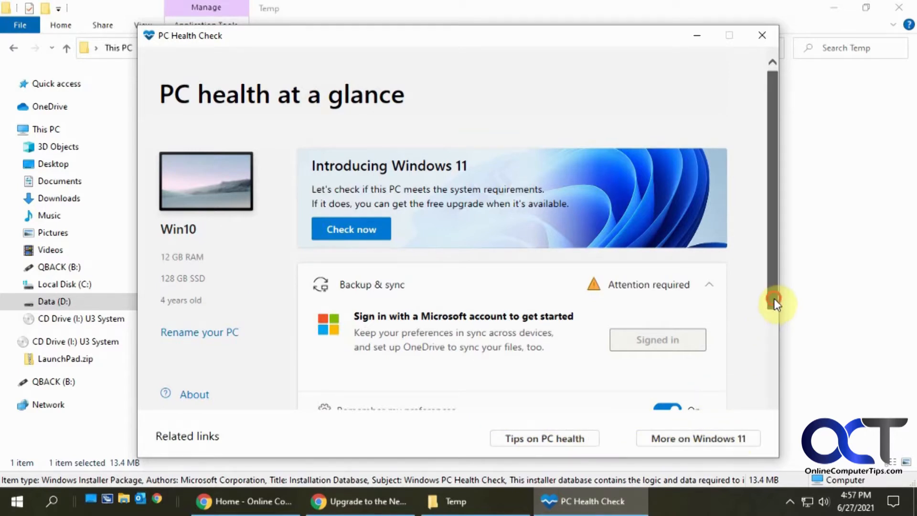
scroll("down", 3)
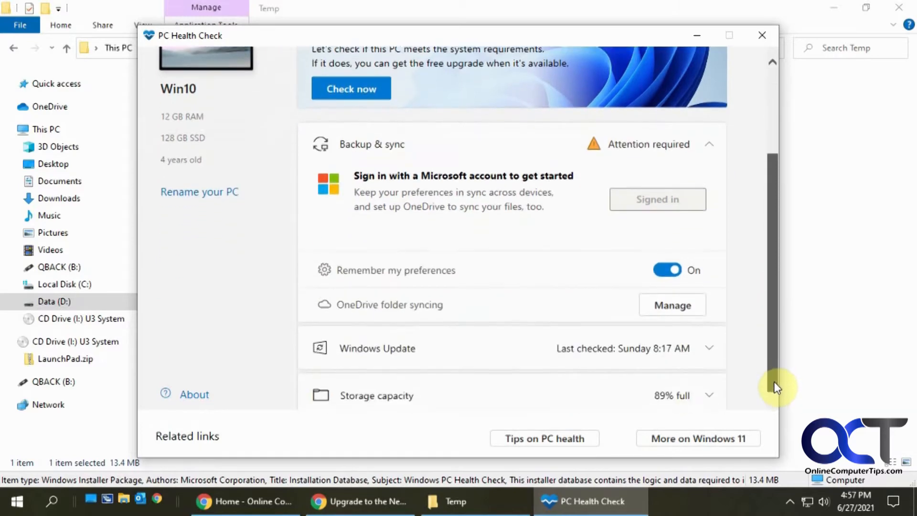
scroll("down", 3)
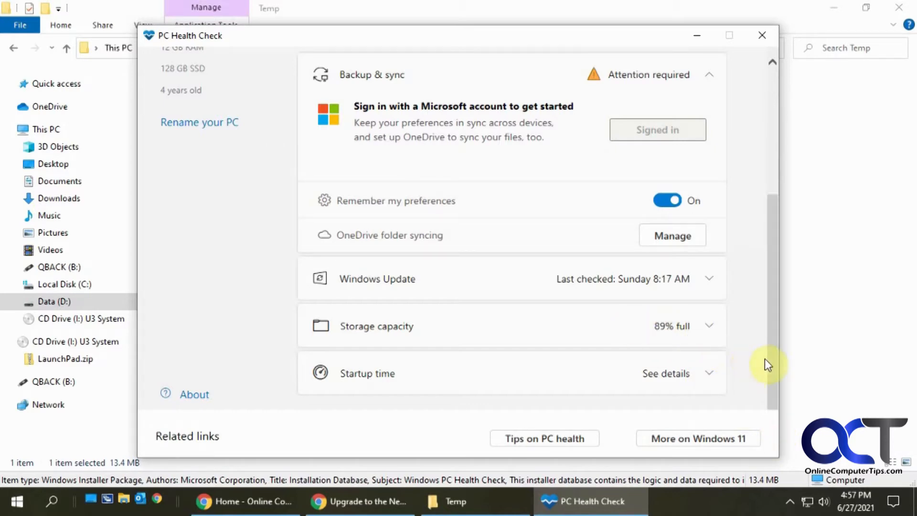
scroll("up", 3)
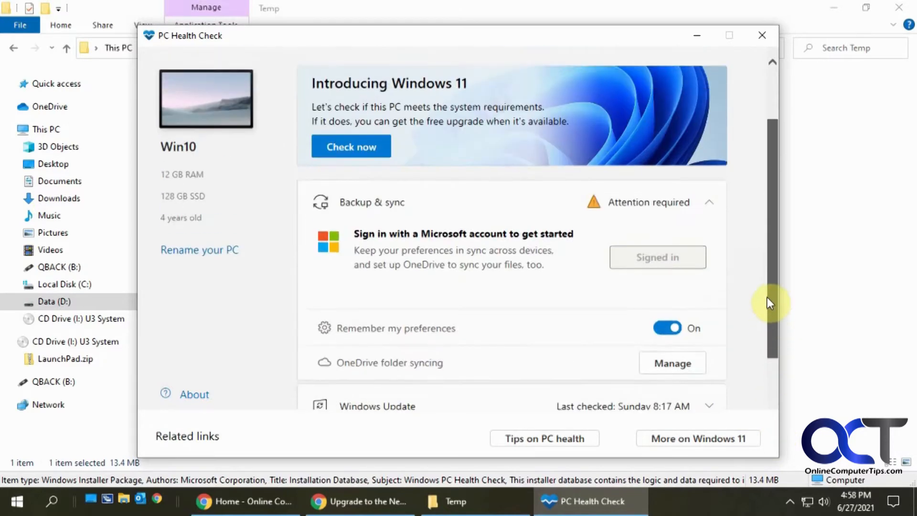
scroll("up", 3)
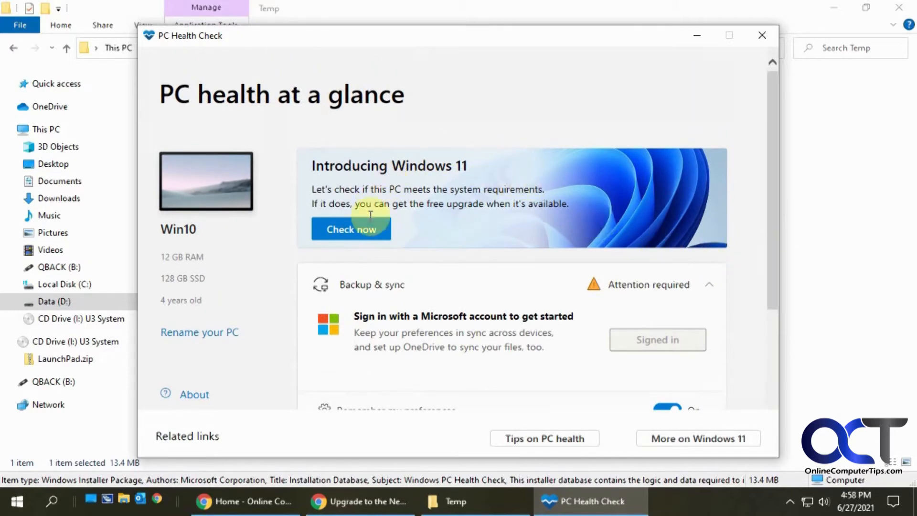
mouse_move(355, 237)
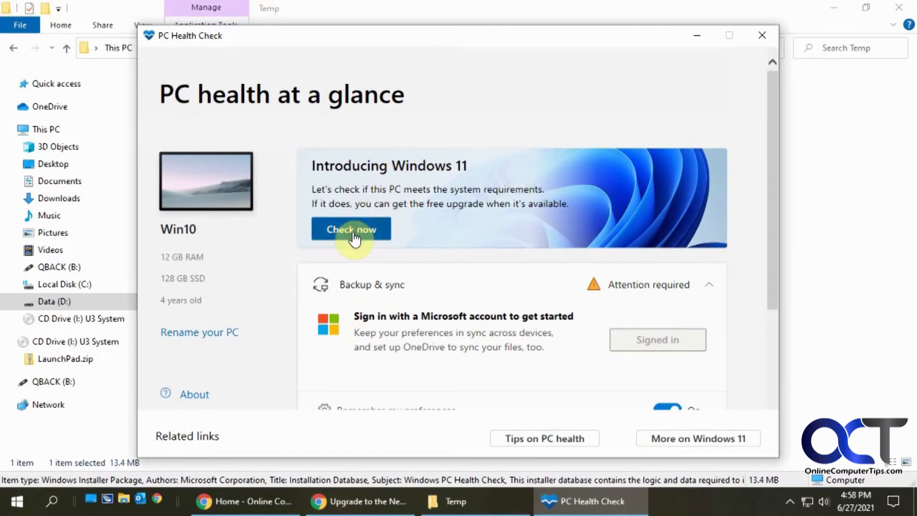
Run Check now, which reports the unsupported processor blocks Windows 11
left_click(352, 229)
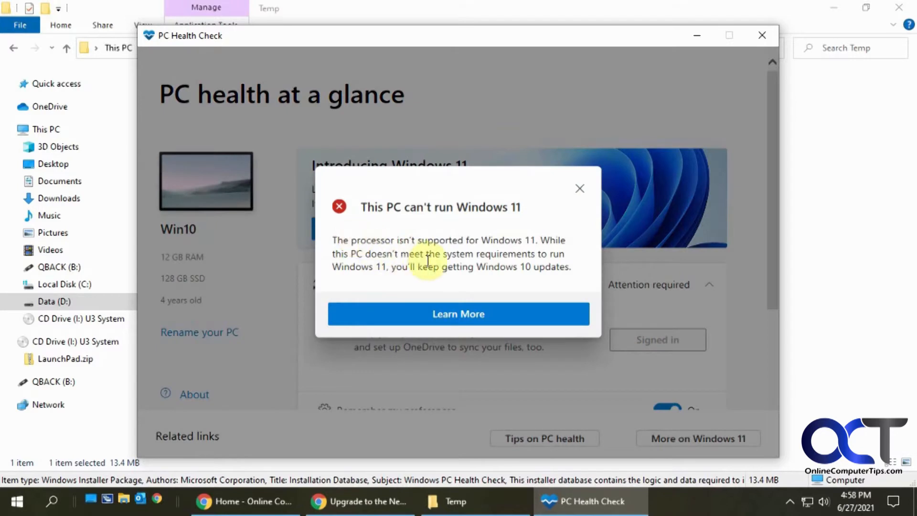
mouse_move(433, 262)
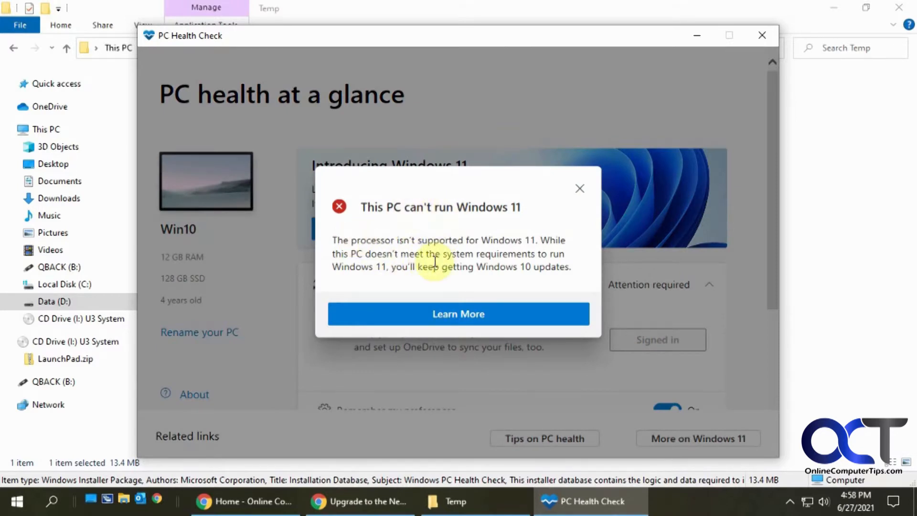
mouse_move(366, 250)
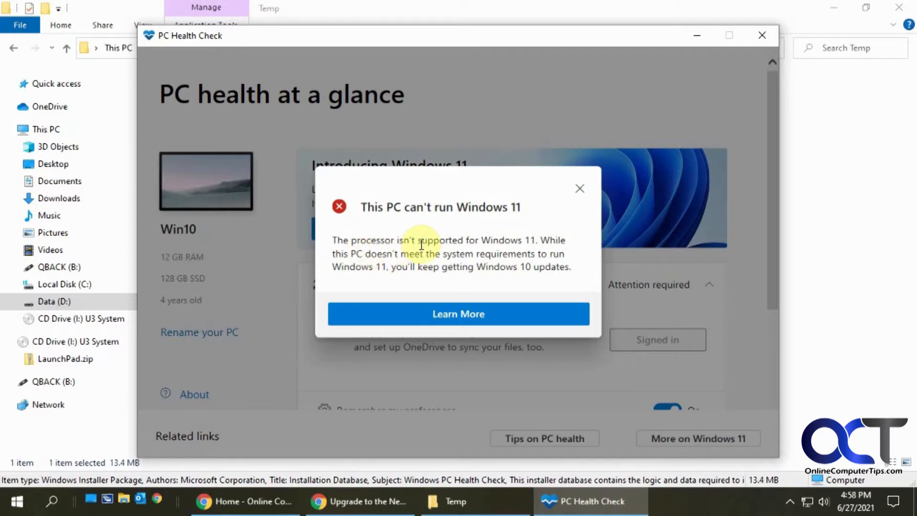
mouse_move(428, 262)
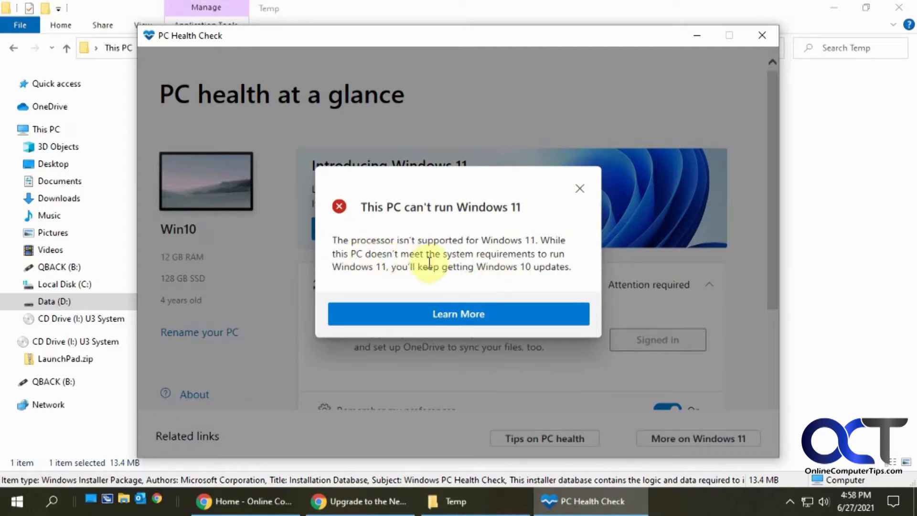
mouse_move(440, 280)
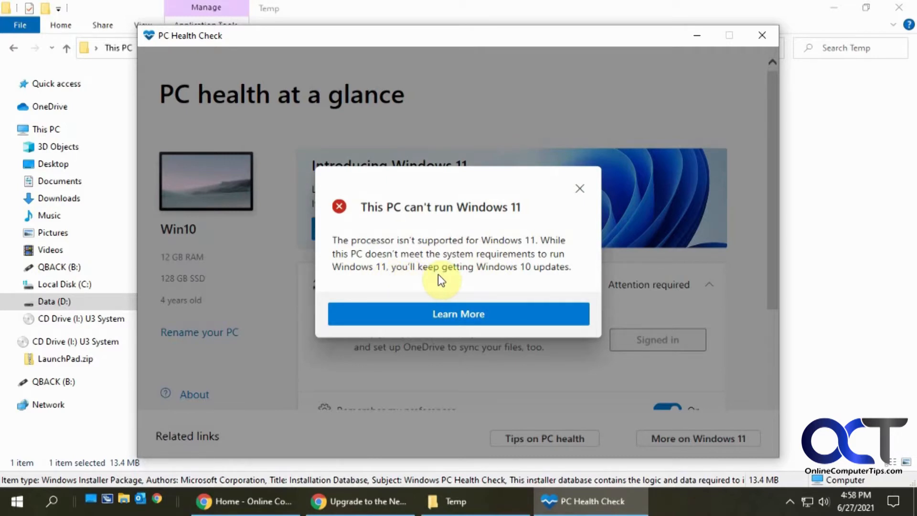
mouse_move(322, 300)
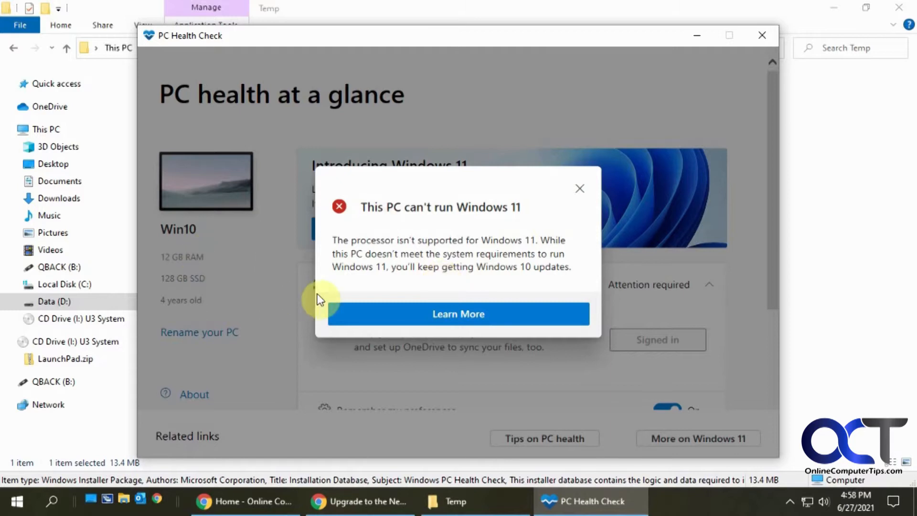
mouse_move(403, 257)
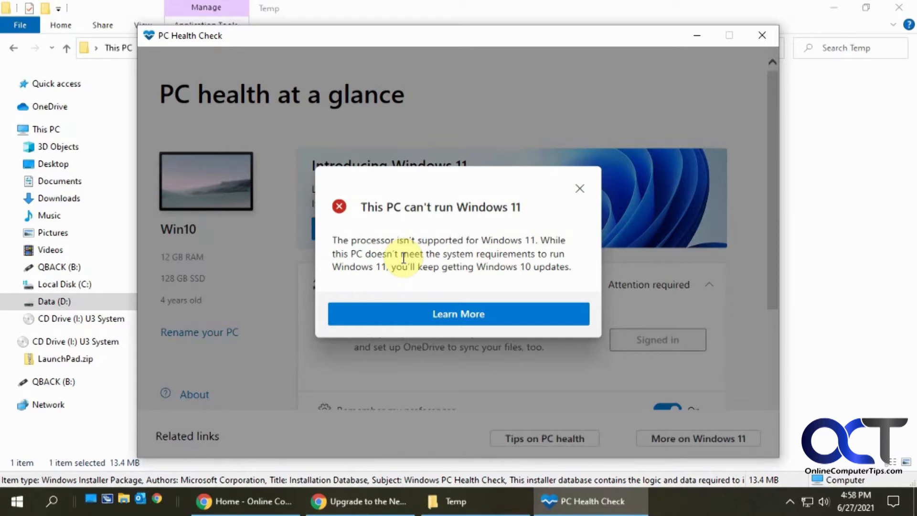
mouse_move(484, 212)
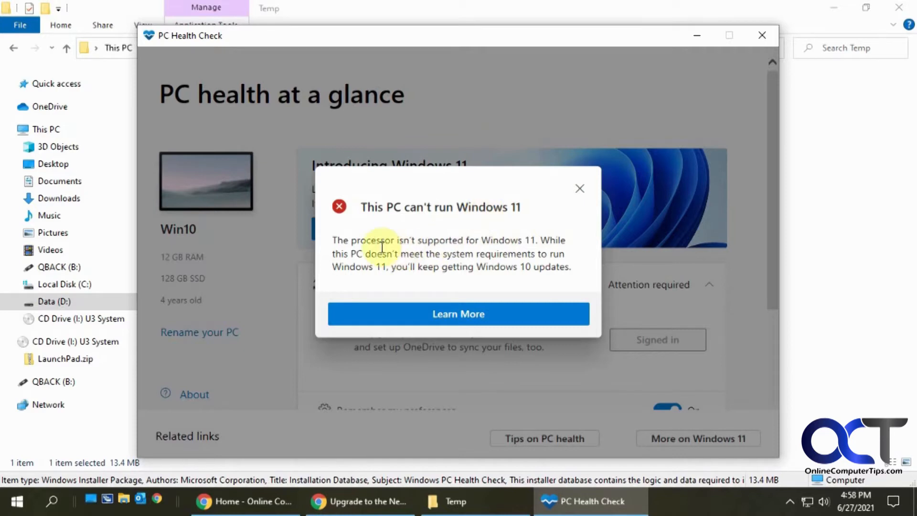
mouse_move(455, 292)
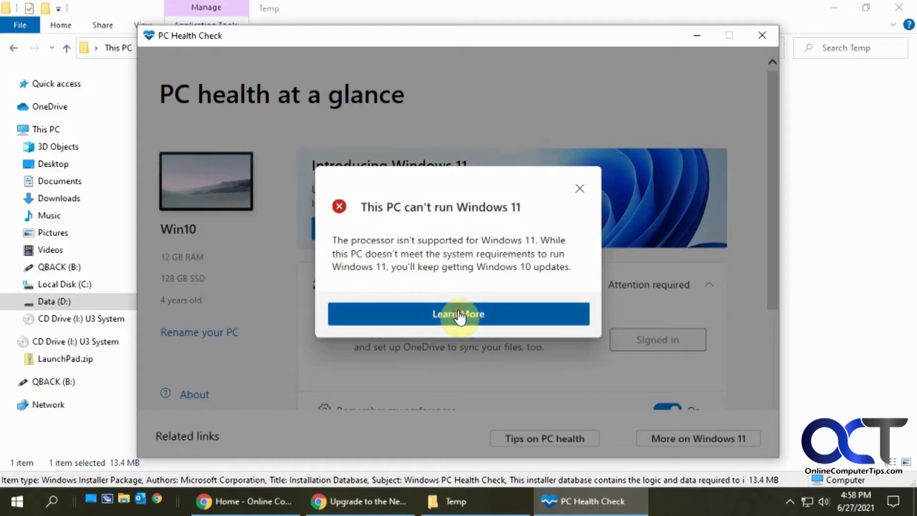
Follow the link to learn more about Windows 11 requirements in Chrome
left_click(459, 314)
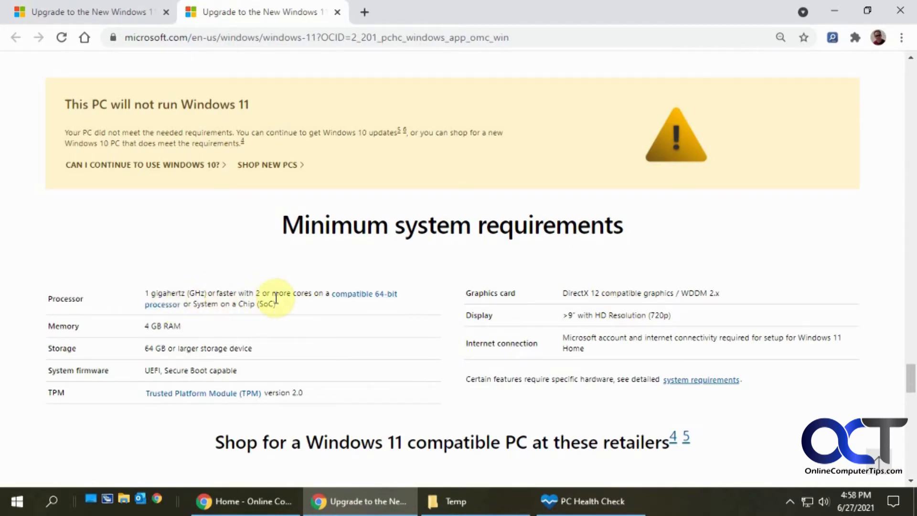
mouse_move(316, 308)
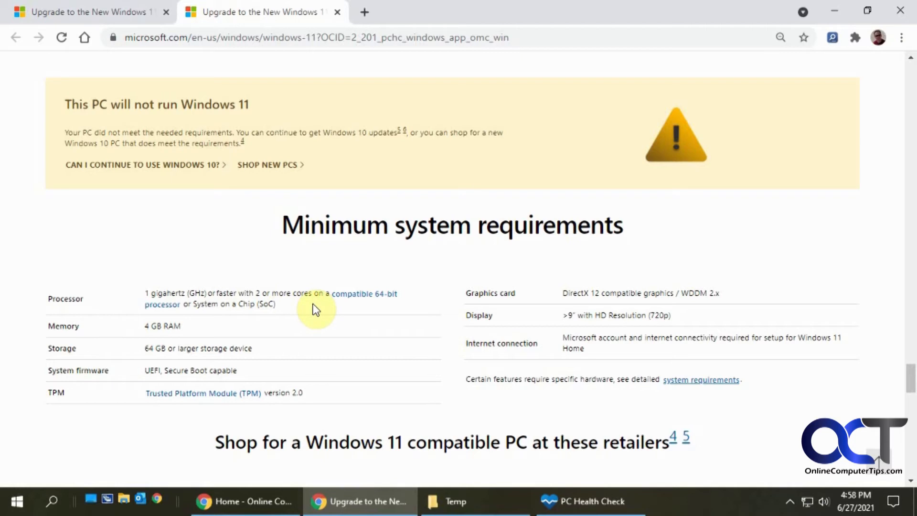
mouse_move(338, 319)
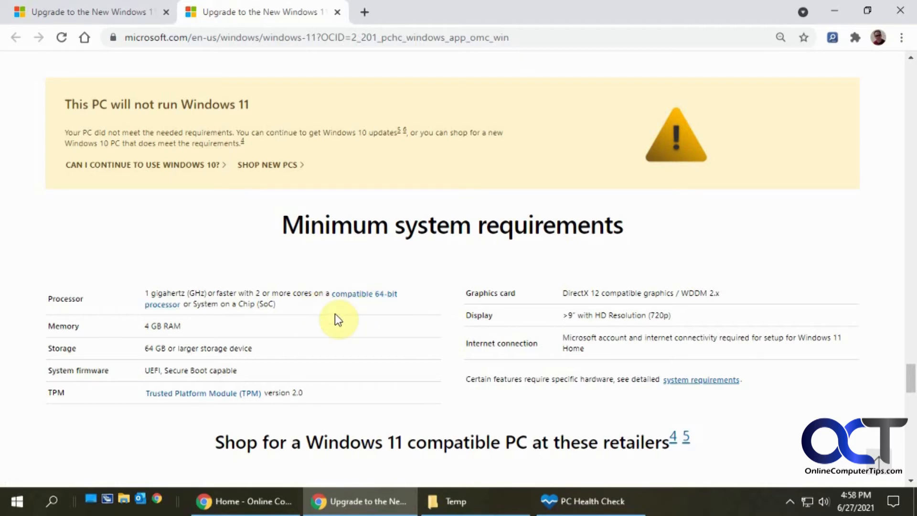
mouse_move(273, 304)
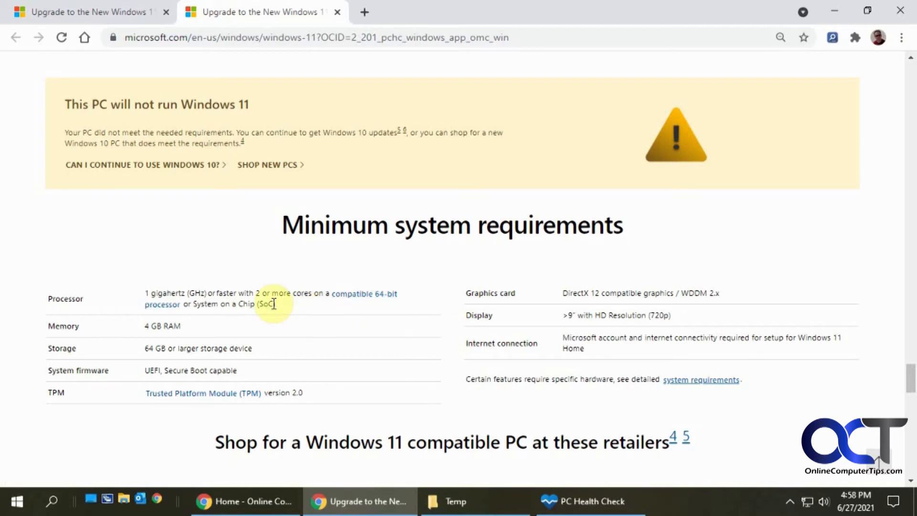
mouse_move(253, 325)
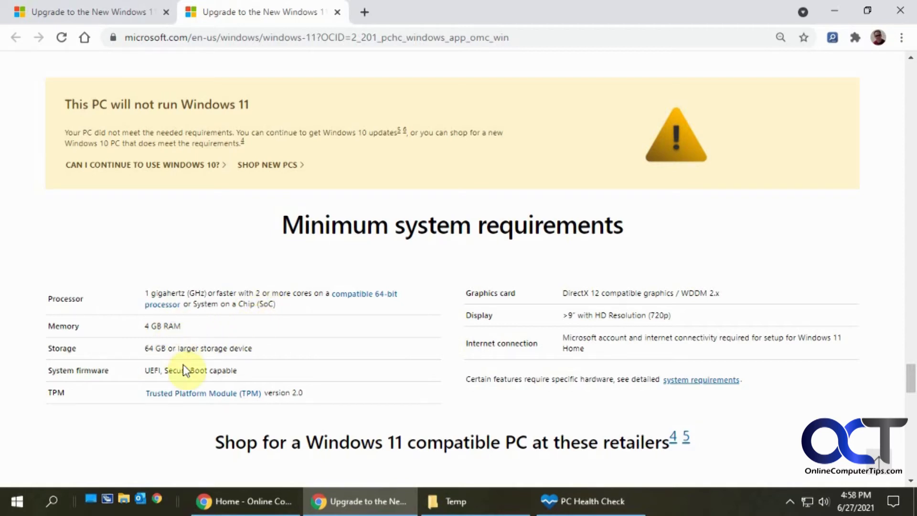
mouse_move(245, 393)
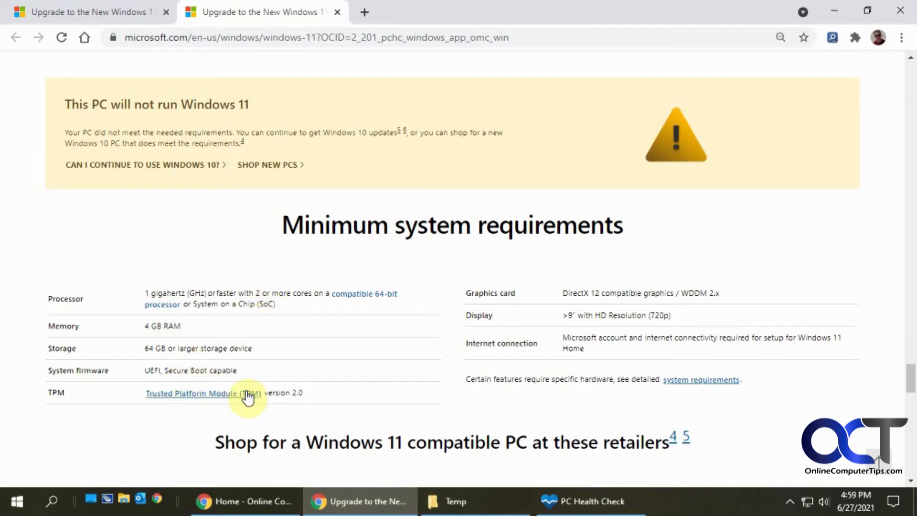
mouse_move(285, 393)
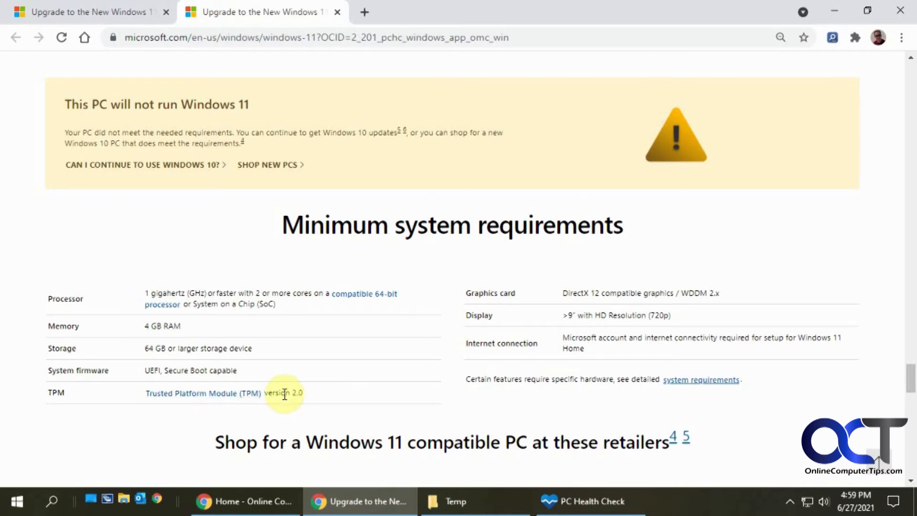
mouse_move(341, 396)
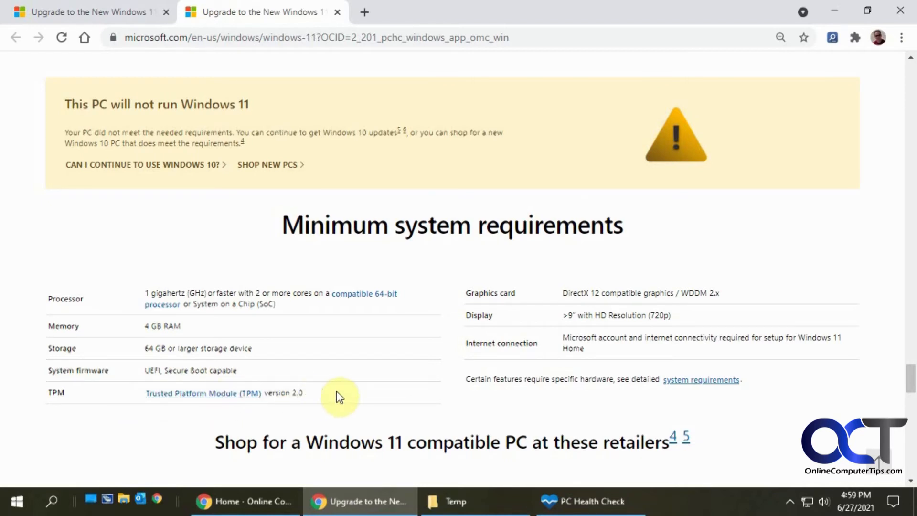
mouse_move(170, 409)
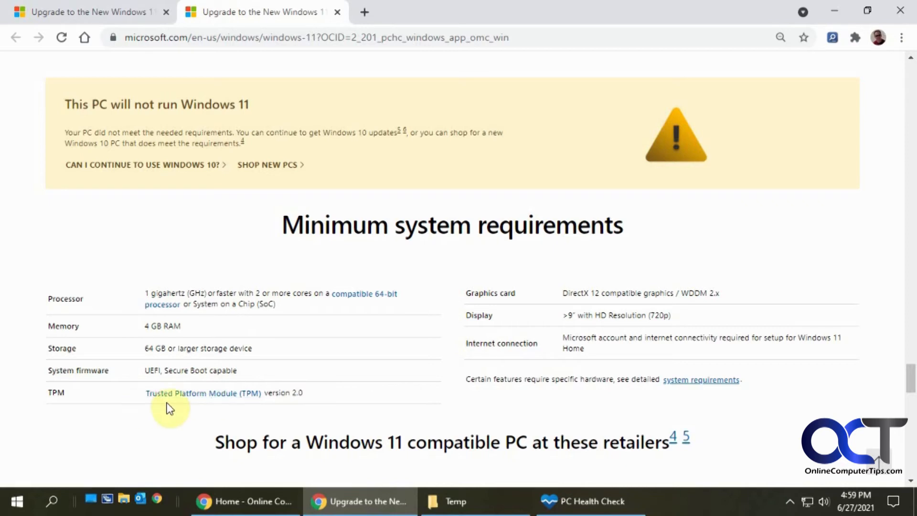
mouse_move(350, 403)
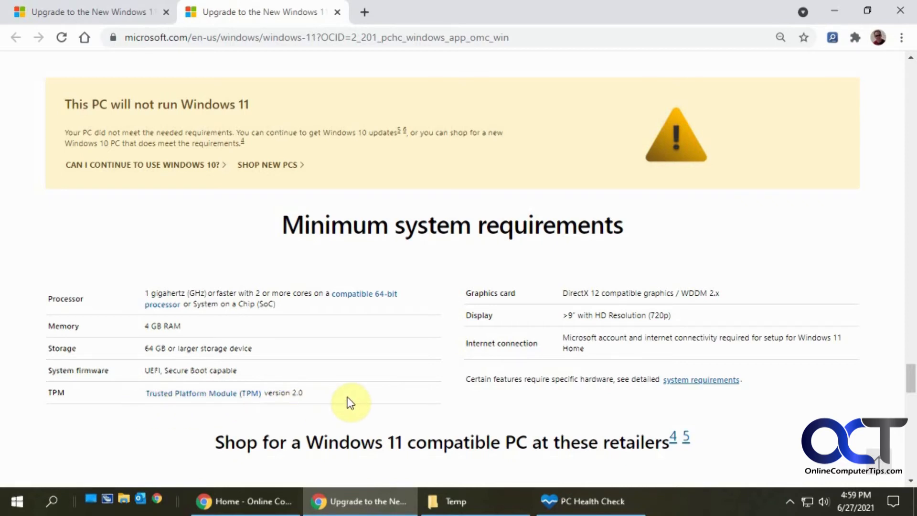
mouse_move(511, 328)
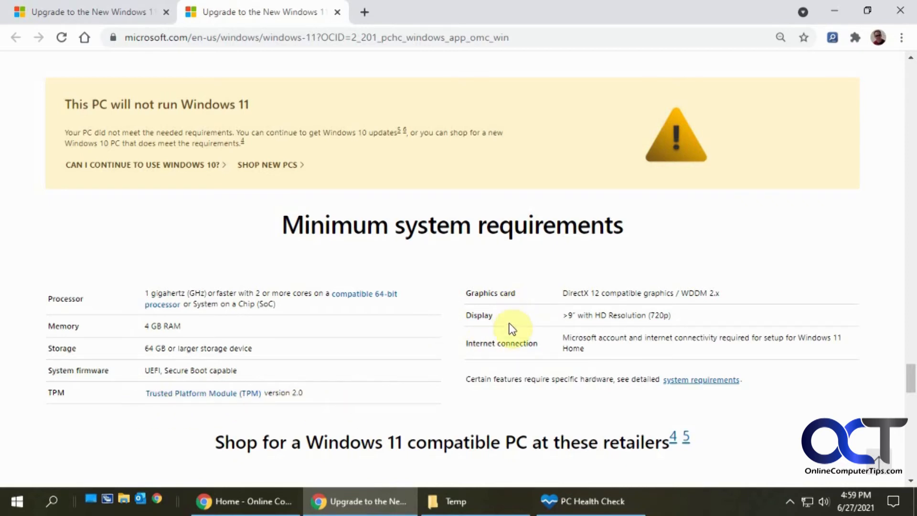
mouse_move(511, 305)
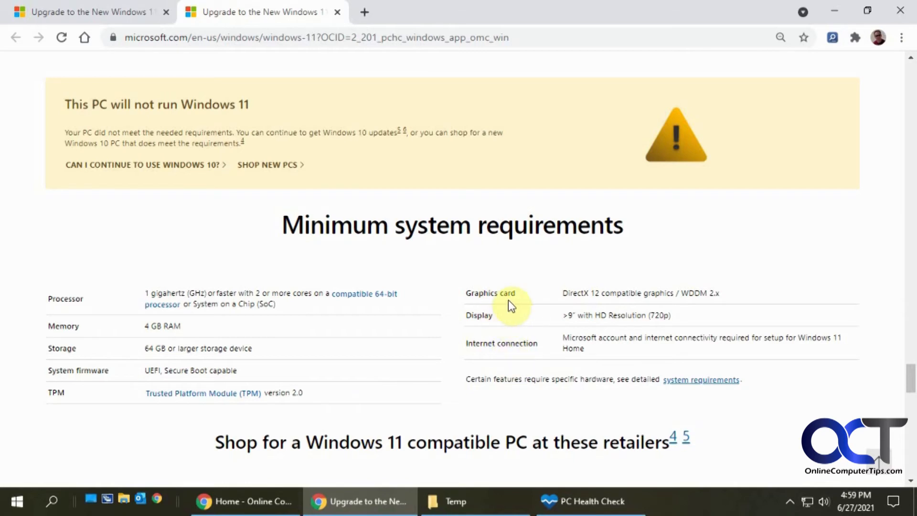
mouse_move(554, 368)
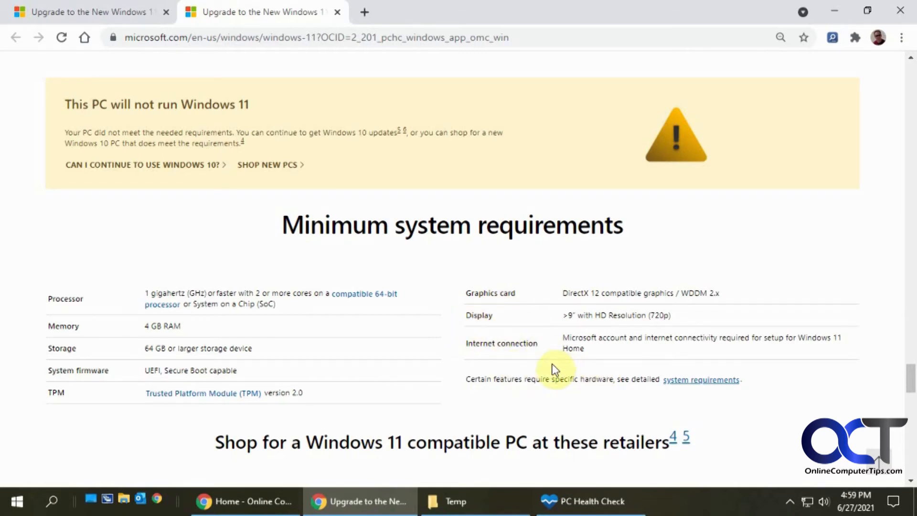
mouse_move(556, 392)
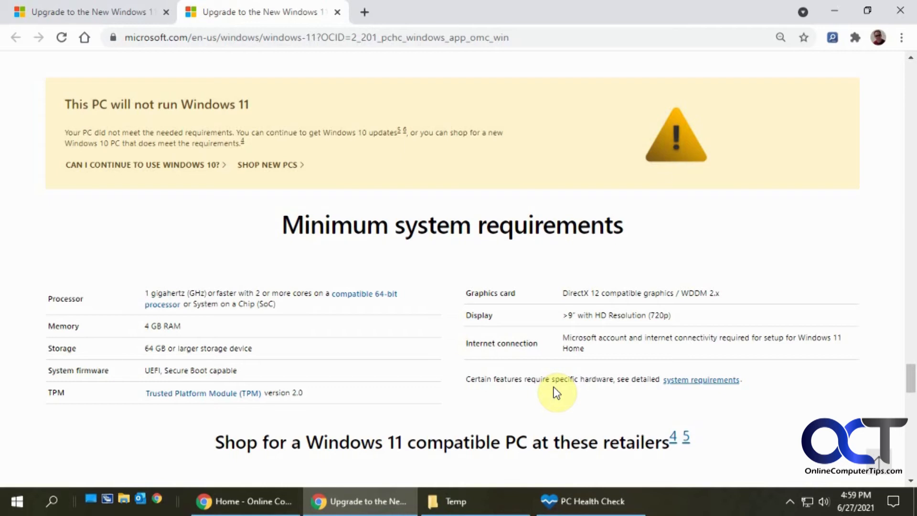
mouse_move(269, 295)
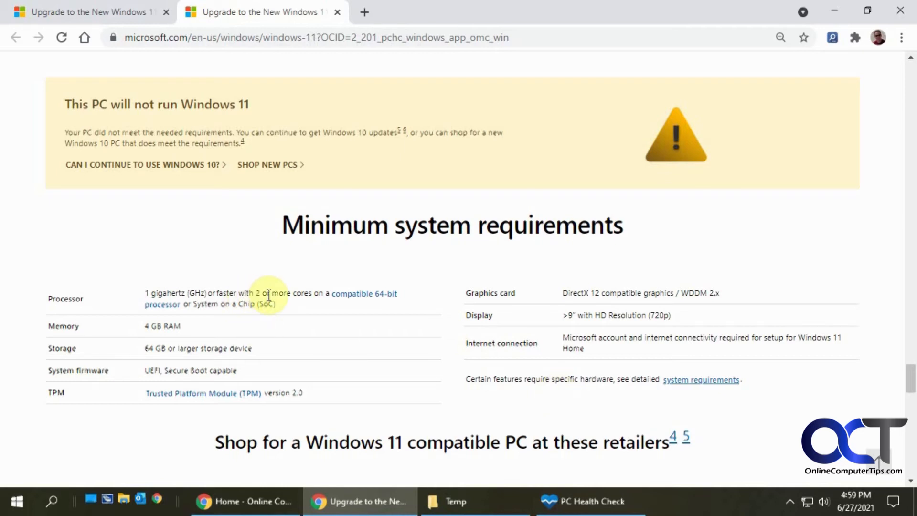
mouse_move(202, 262)
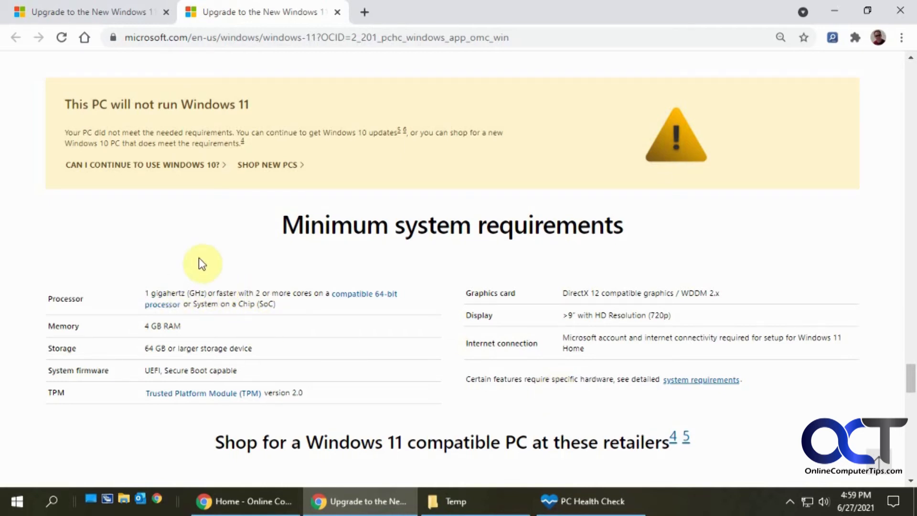
mouse_move(251, 199)
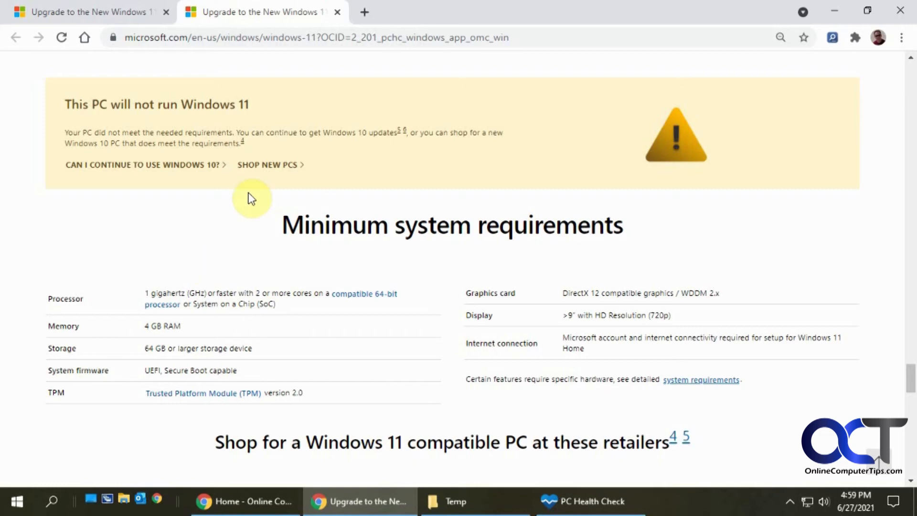
mouse_move(216, 254)
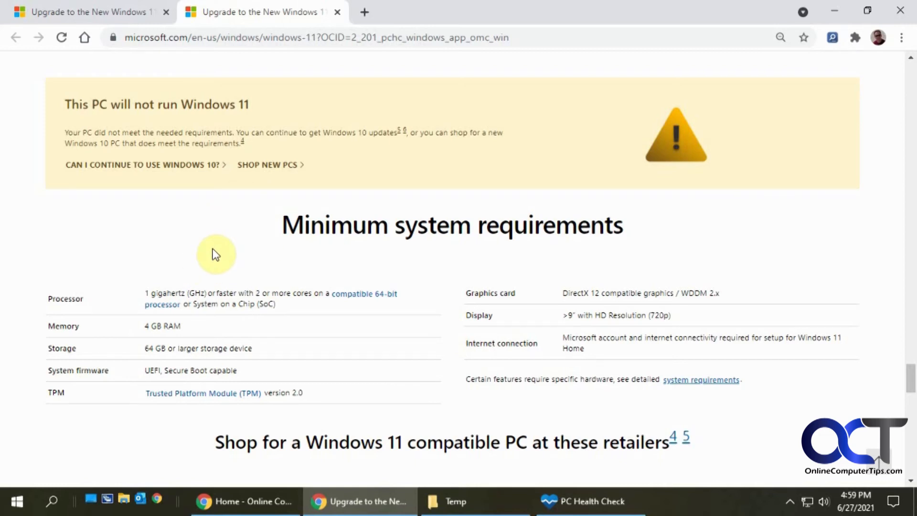
mouse_move(860, 379)
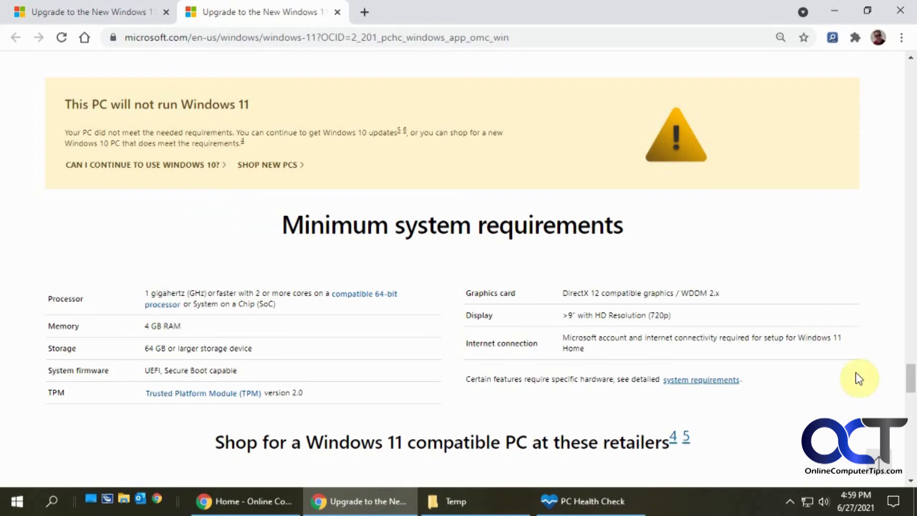
mouse_move(852, 393)
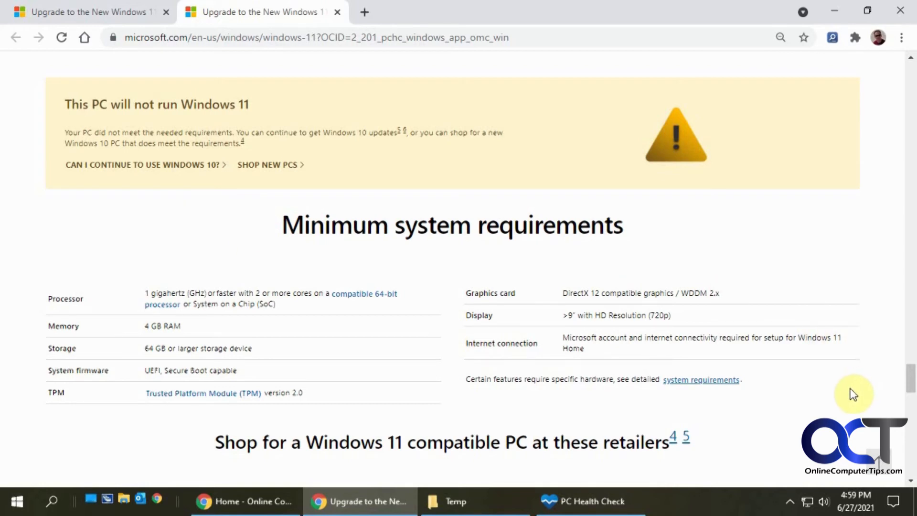
mouse_move(519, 382)
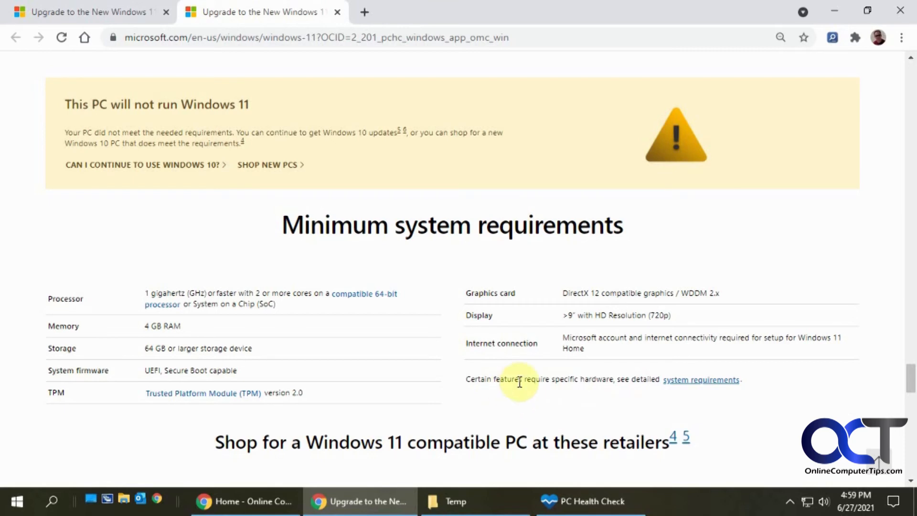
mouse_move(671, 398)
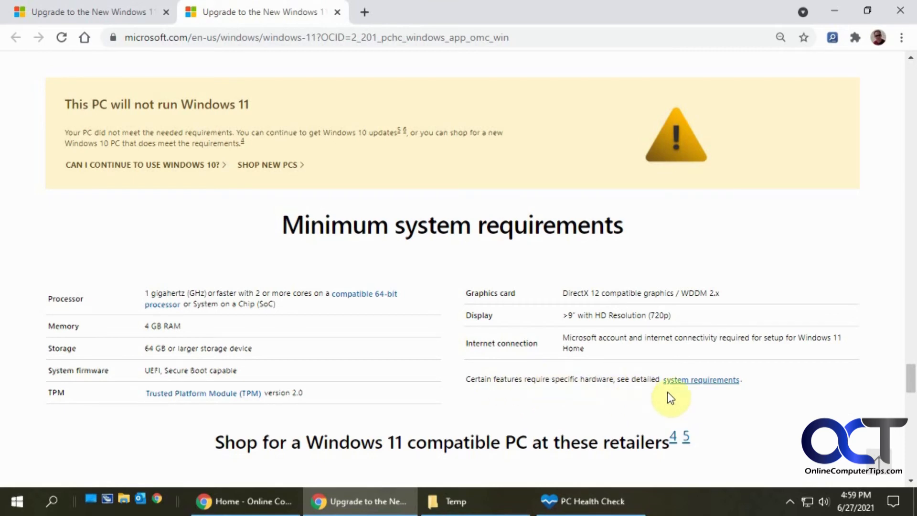
Open the Windows 11 Specifications page and scroll through requirements, deprecations and language versions
left_click(701, 379)
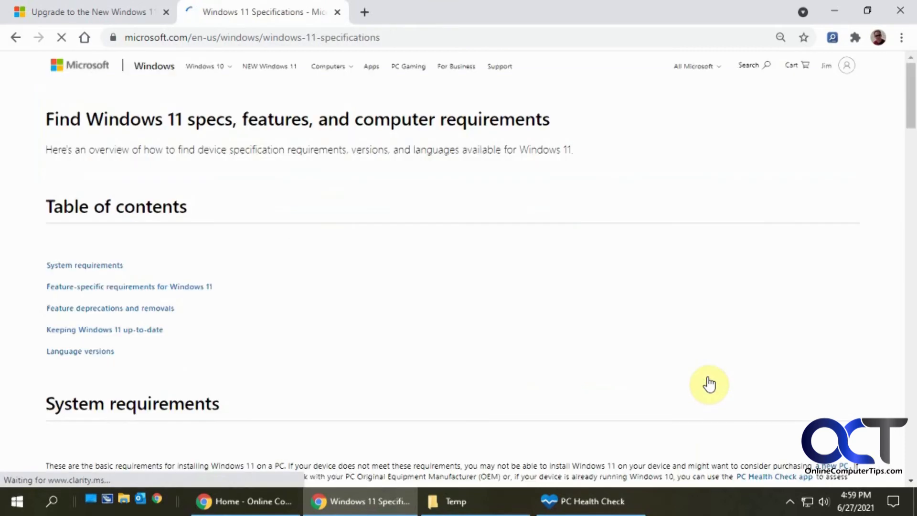
scroll("down", 3)
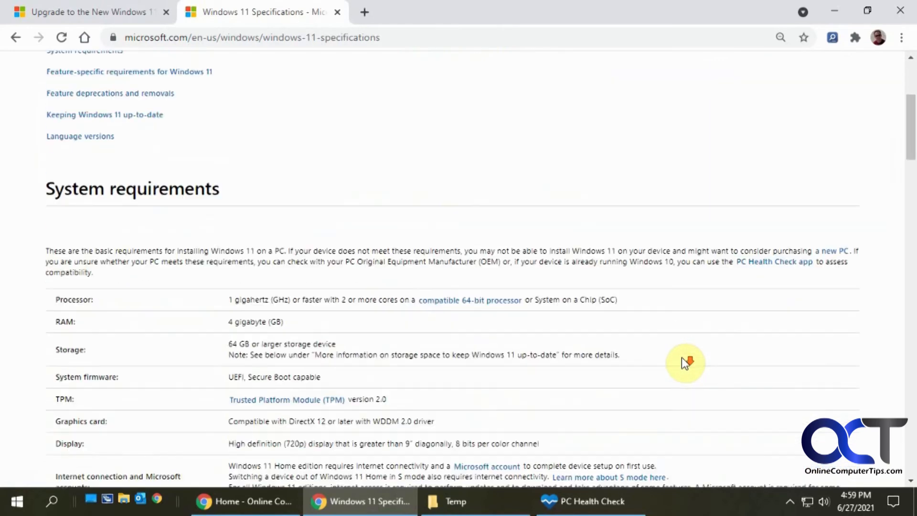
scroll("down", 3)
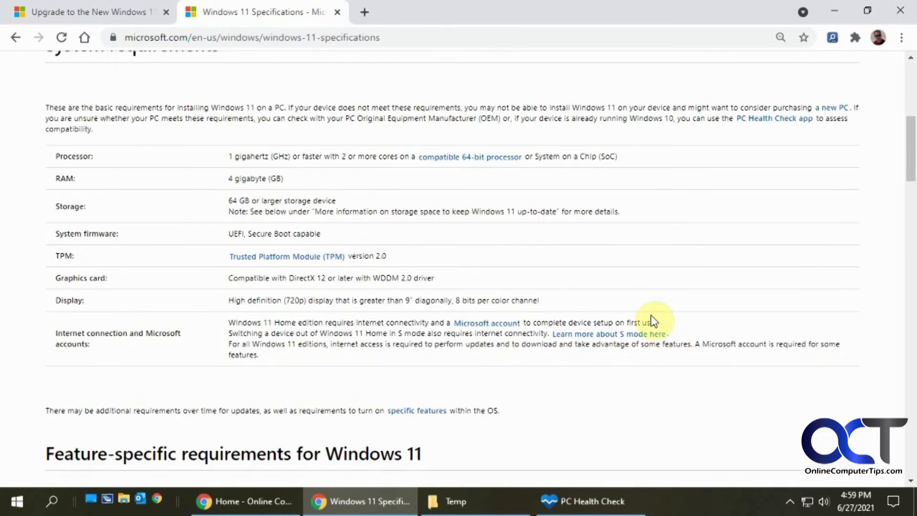
scroll("down", 3)
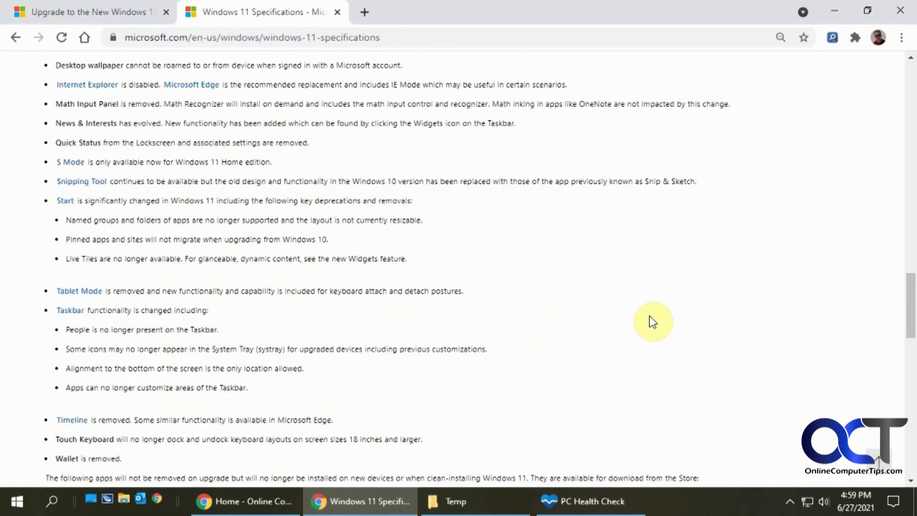
scroll("down", 3)
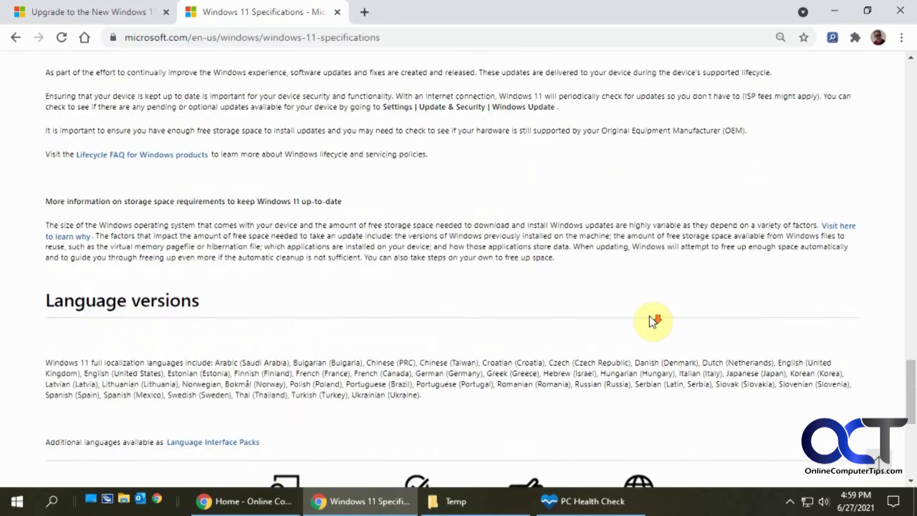
scroll("down", 3)
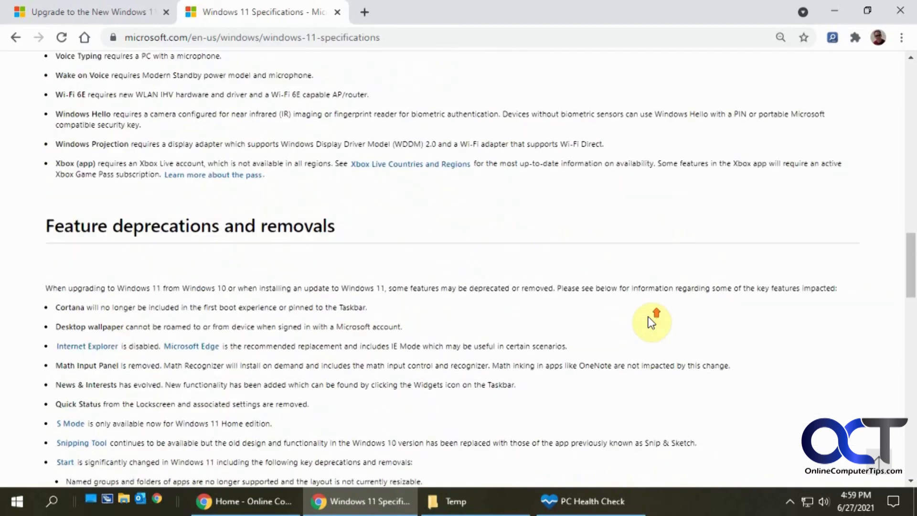
scroll("up", 3)
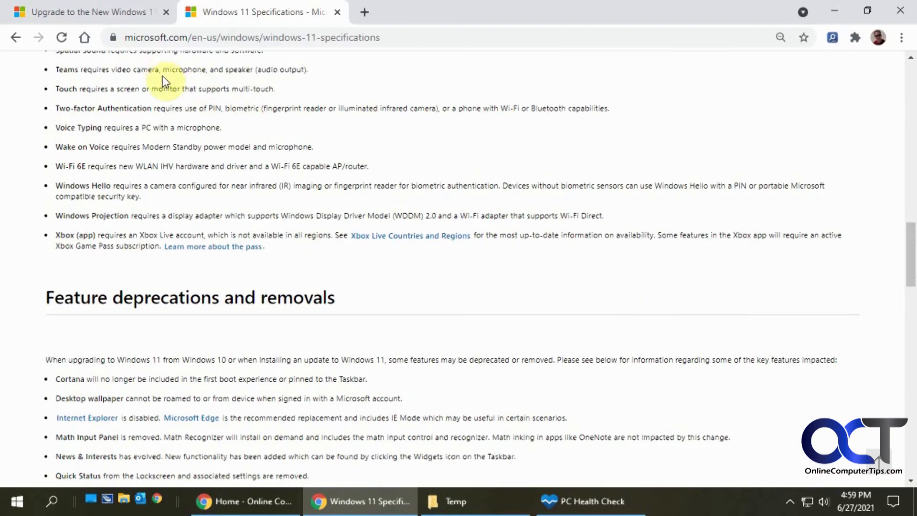
mouse_move(541, 305)
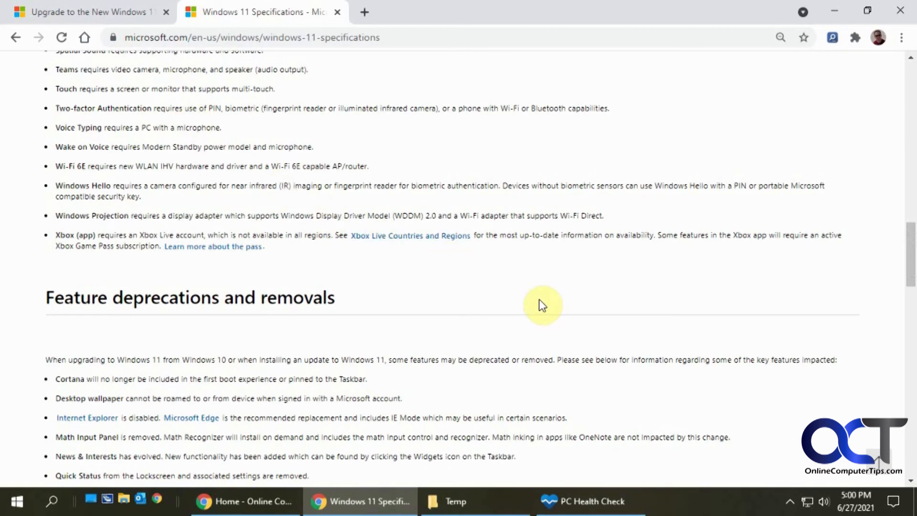
mouse_move(559, 312)
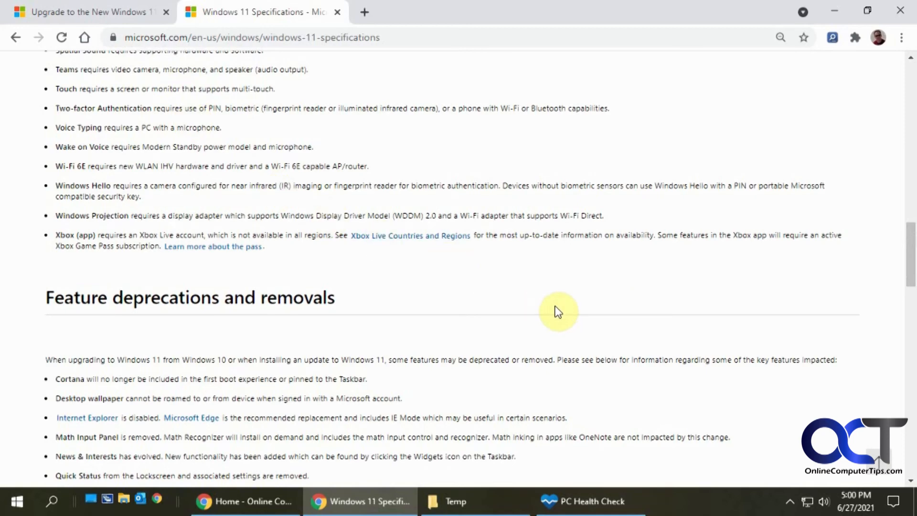
scroll("up", 3)
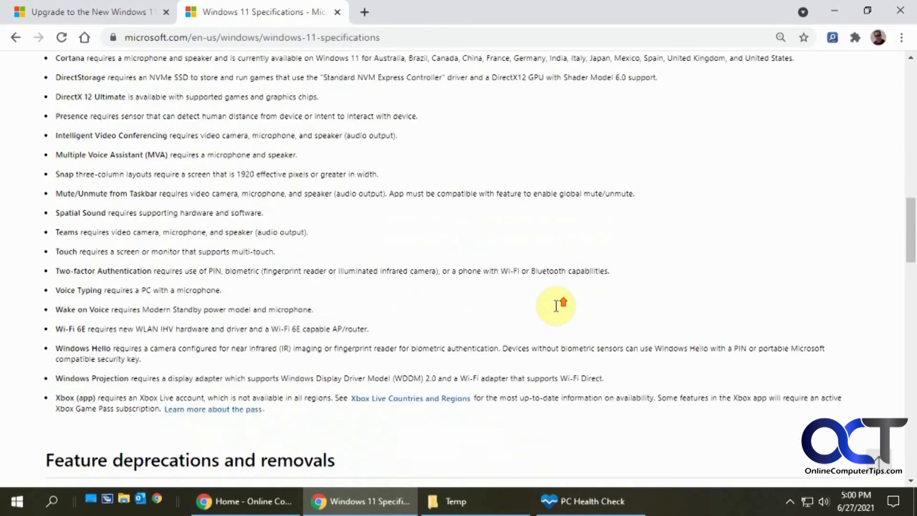
scroll("up", 3)
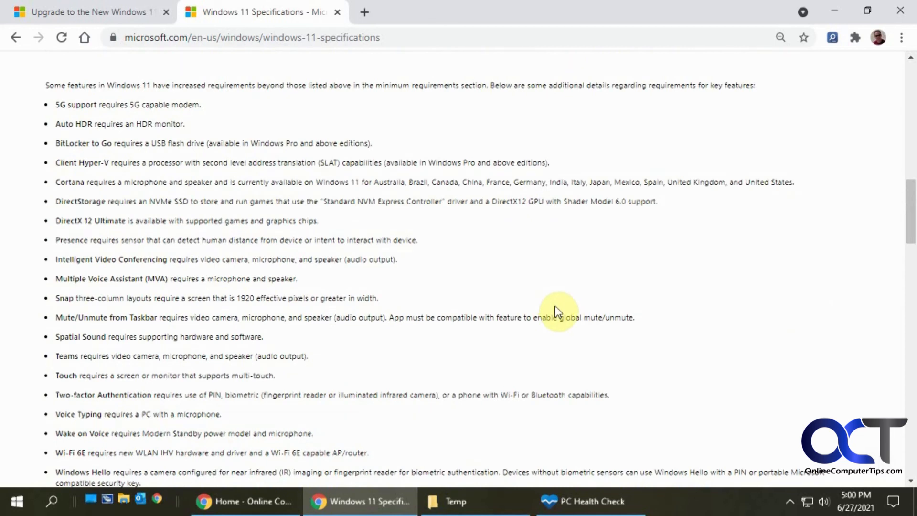
mouse_move(605, 262)
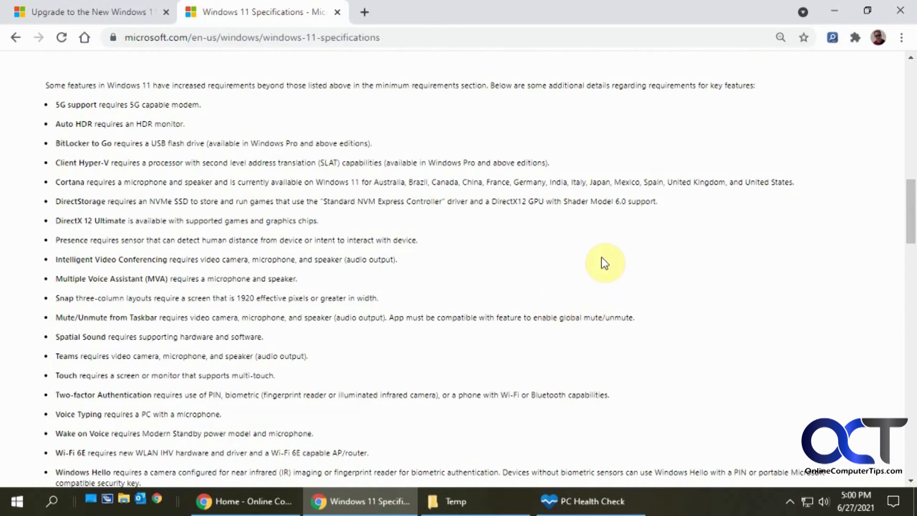
mouse_move(599, 257)
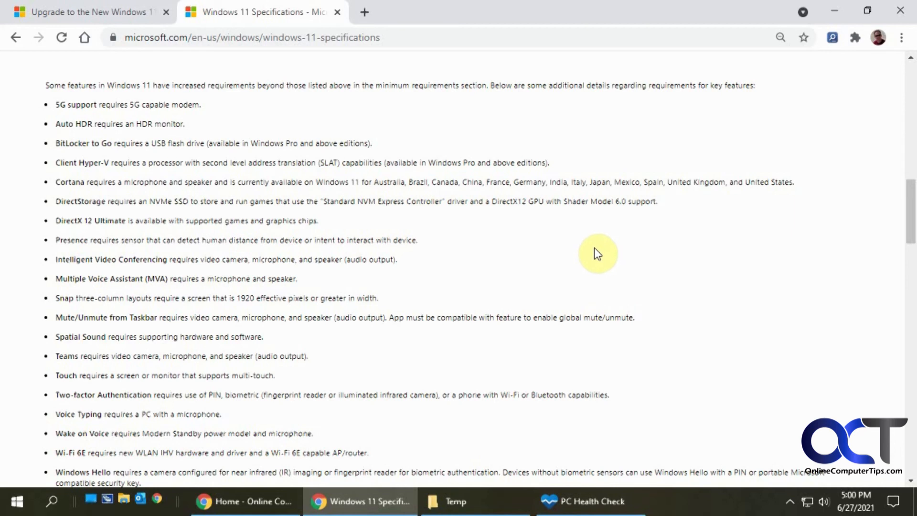
mouse_move(563, 253)
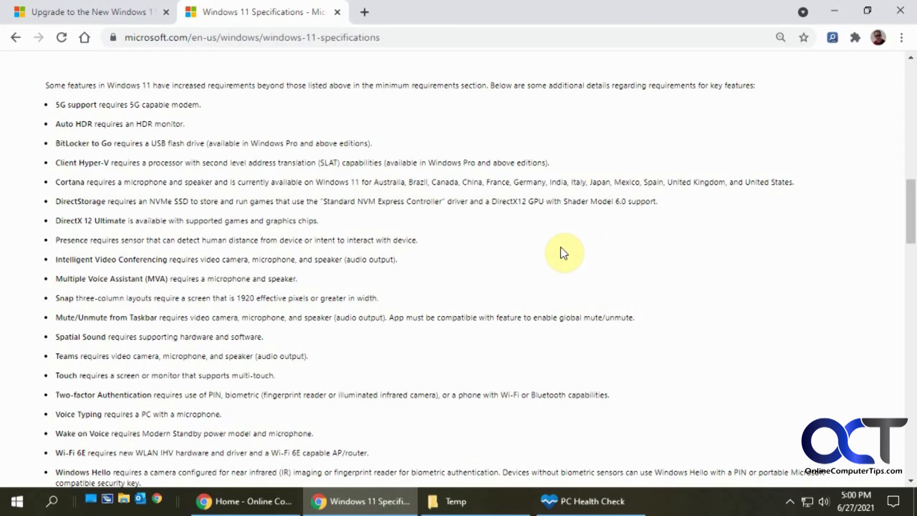
mouse_move(530, 256)
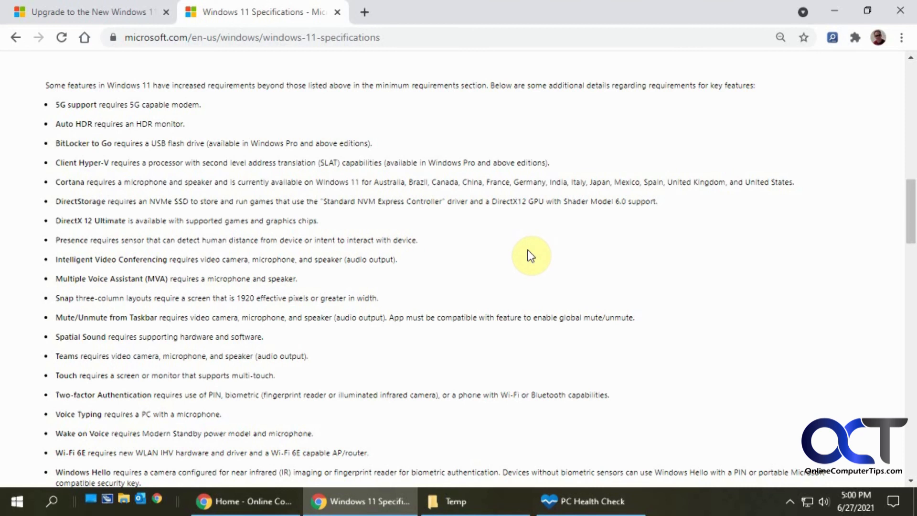
mouse_move(504, 241)
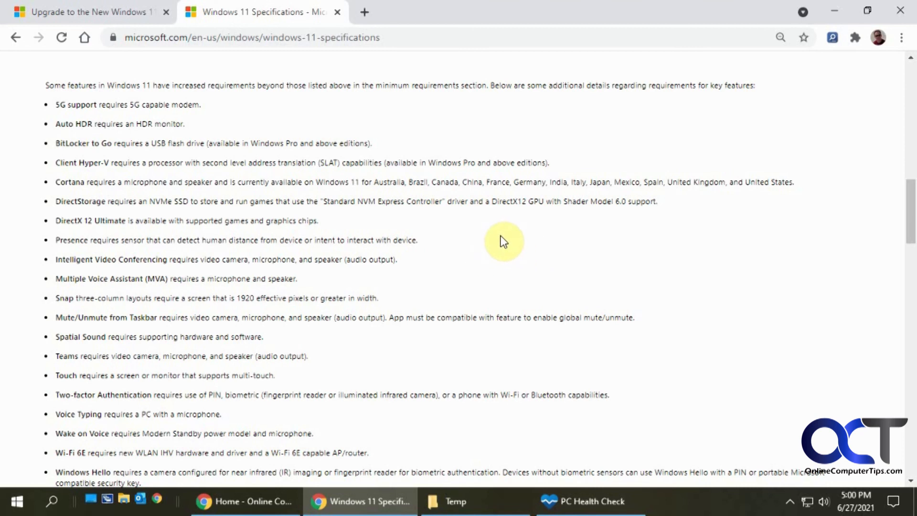